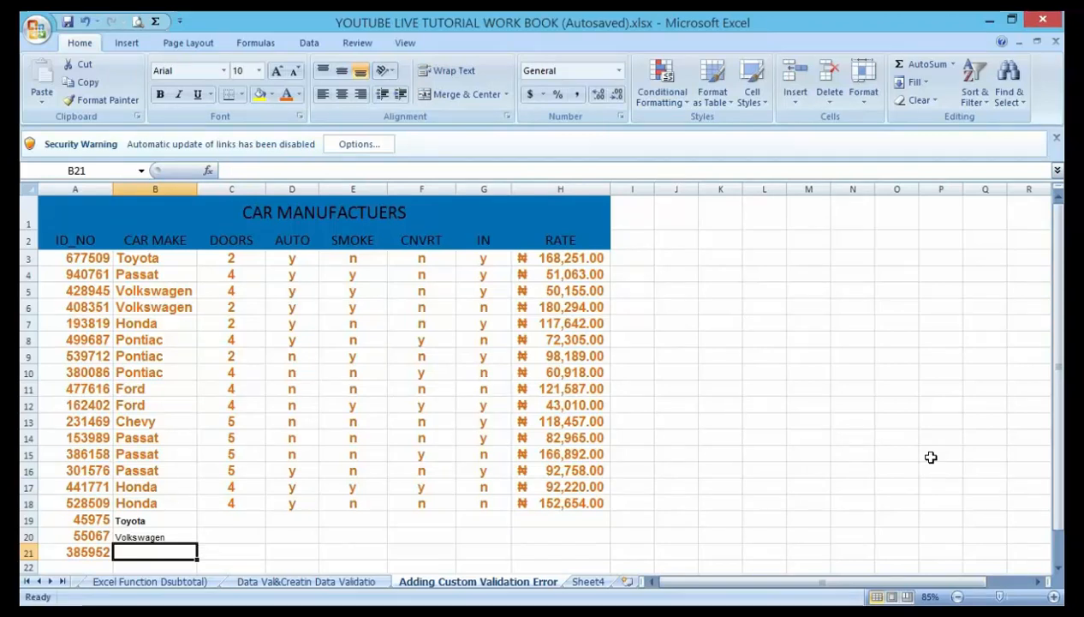
{"action": "mouse_move", "coordinate": [866, 409]}
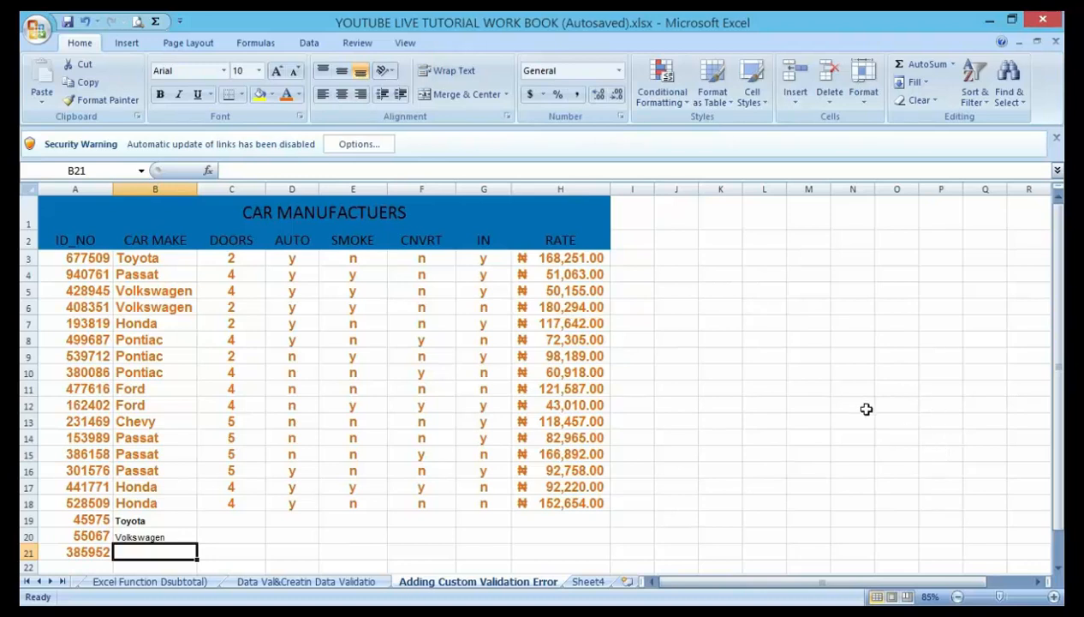
{"action": "mouse_move", "coordinate": [819, 408]}
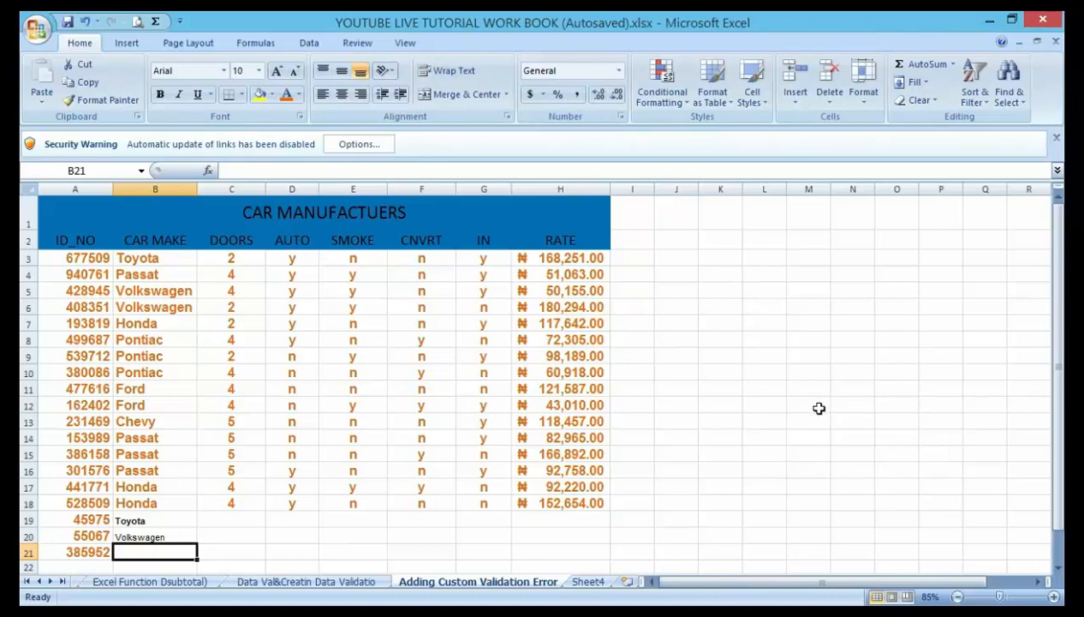
{"action": "mouse_move", "coordinate": [858, 393]}
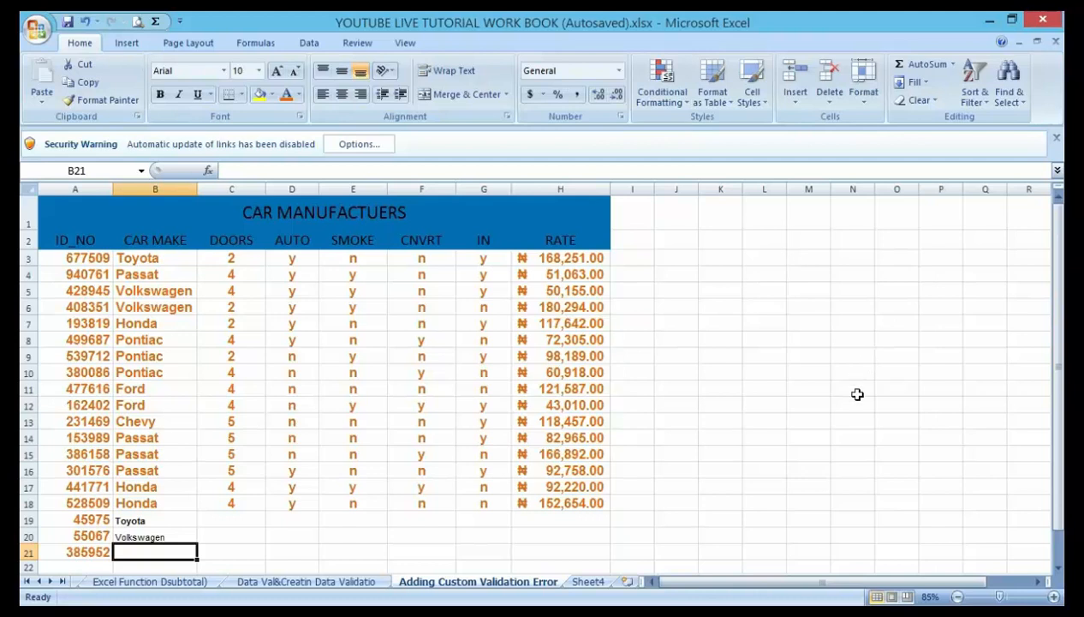
{"action": "mouse_move", "coordinate": [864, 392]}
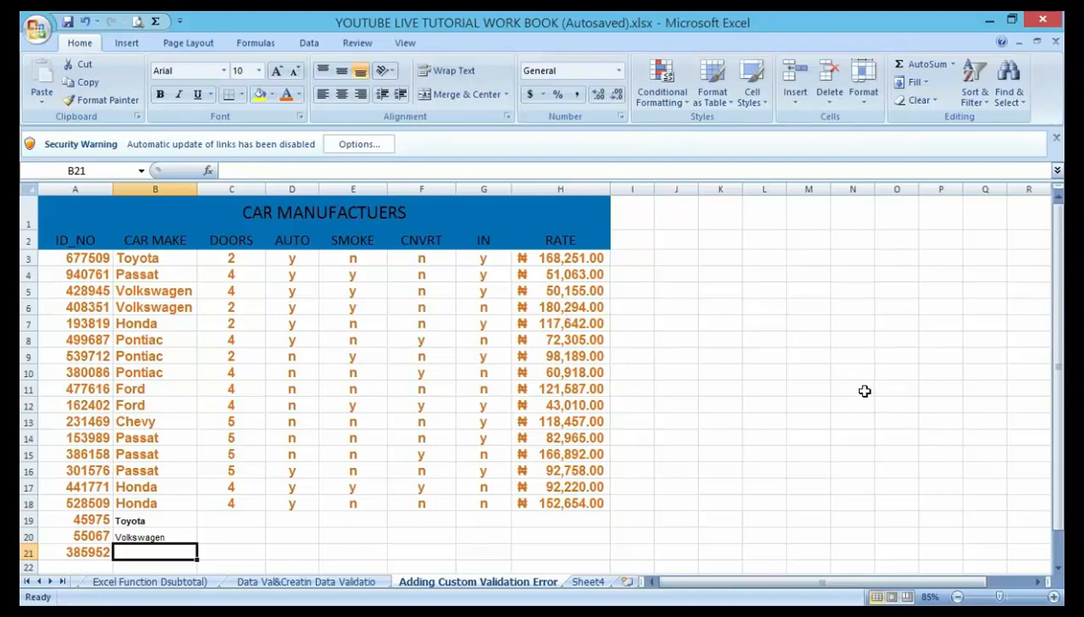
{"action": "mouse_move", "coordinate": [770, 426]}
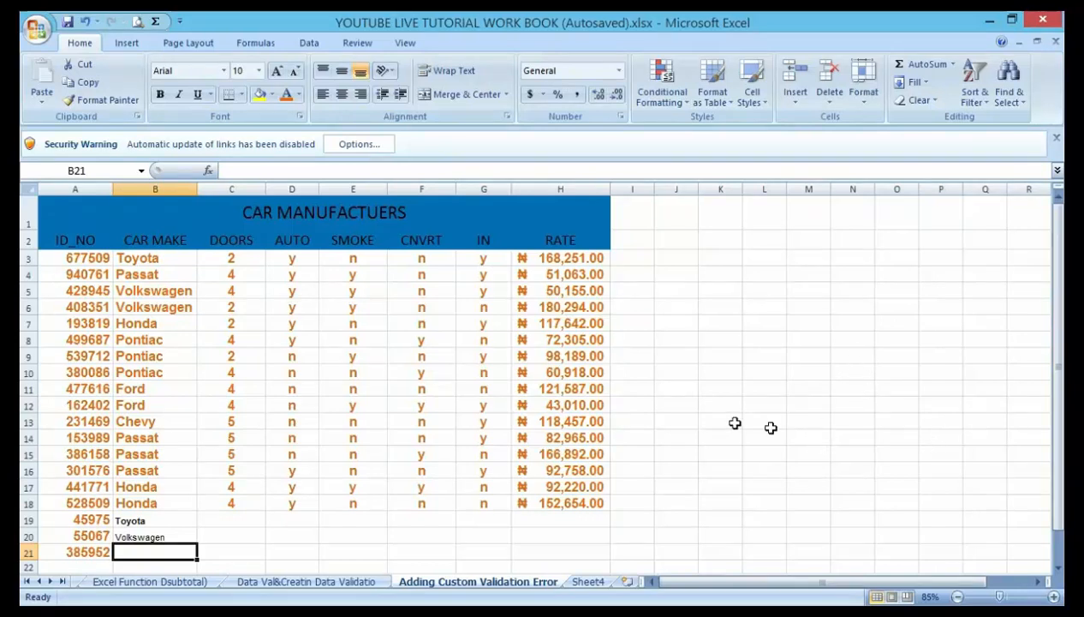
{"action": "mouse_move", "coordinate": [599, 465]}
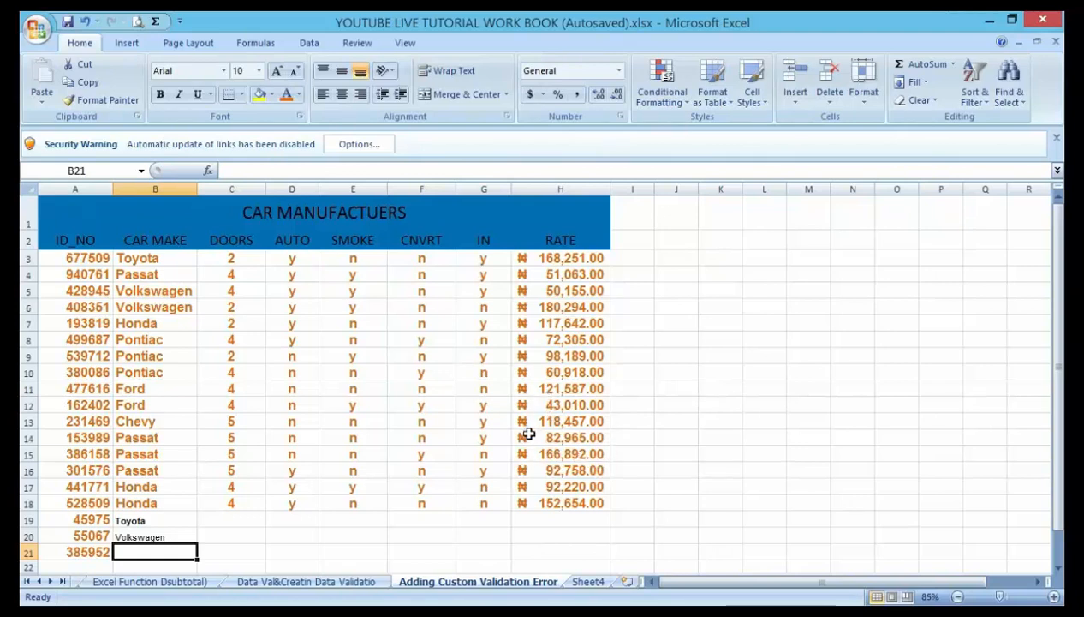
{"action": "mouse_move", "coordinate": [432, 476]}
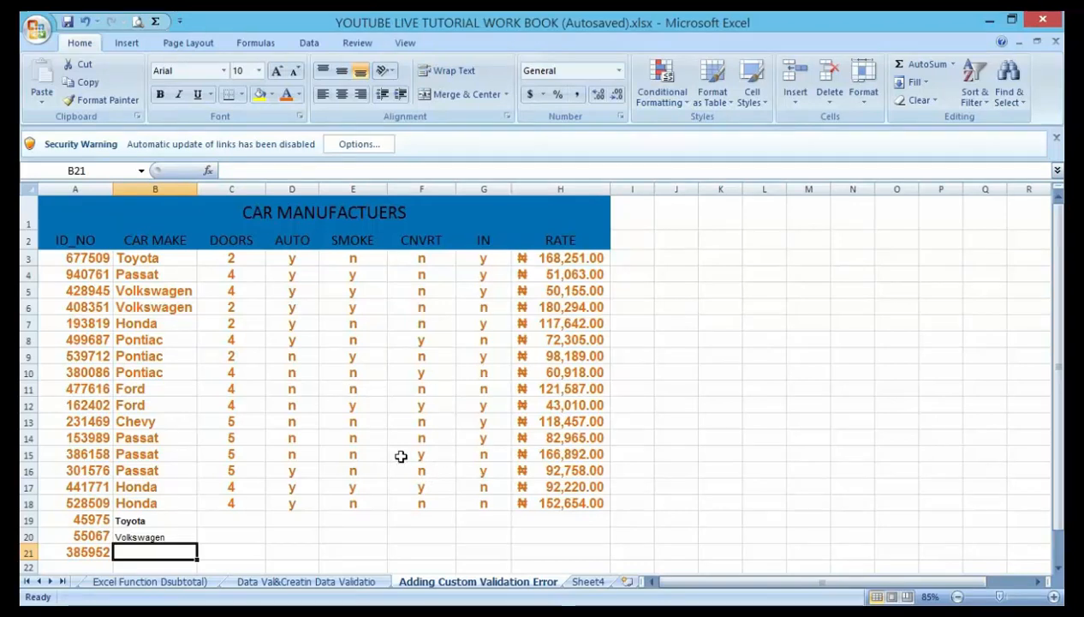
{"action": "mouse_move", "coordinate": [419, 435]}
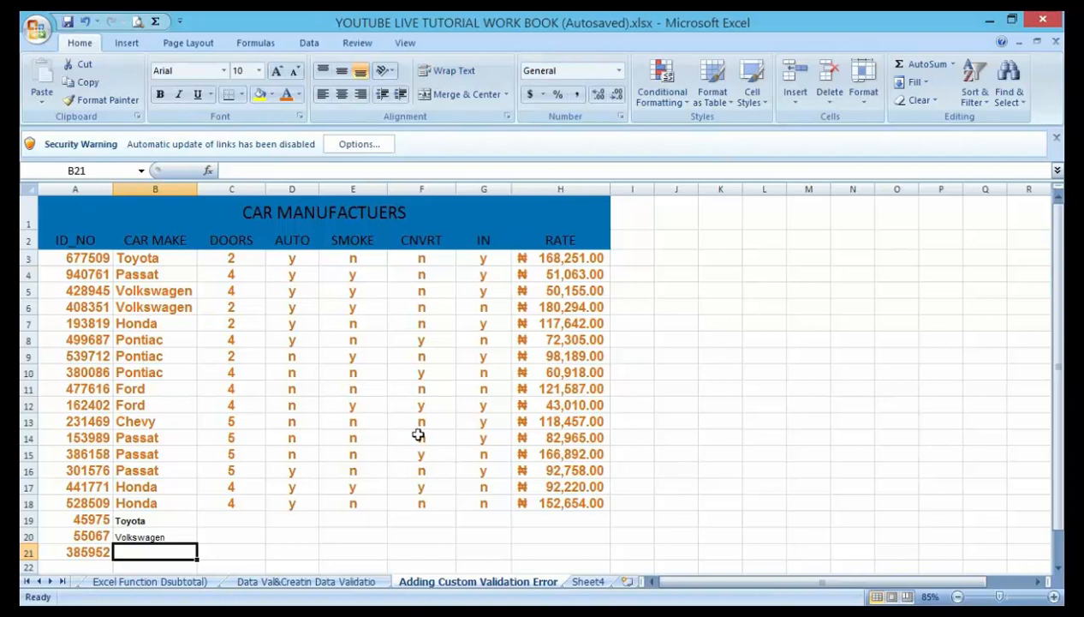
{"action": "mouse_move", "coordinate": [391, 470]}
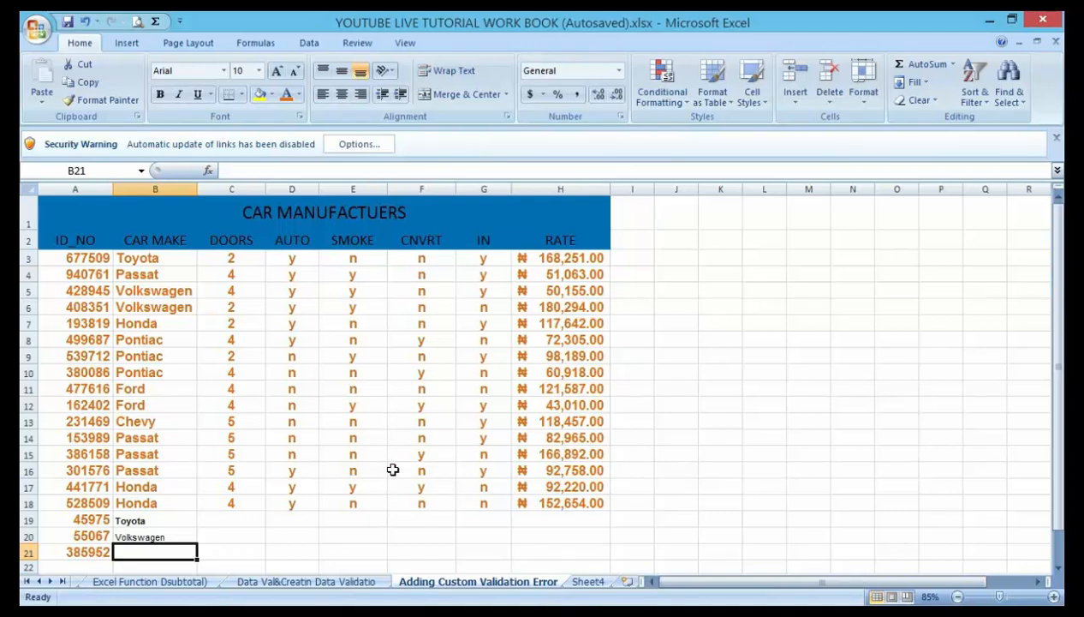
{"action": "mouse_move", "coordinate": [392, 472]}
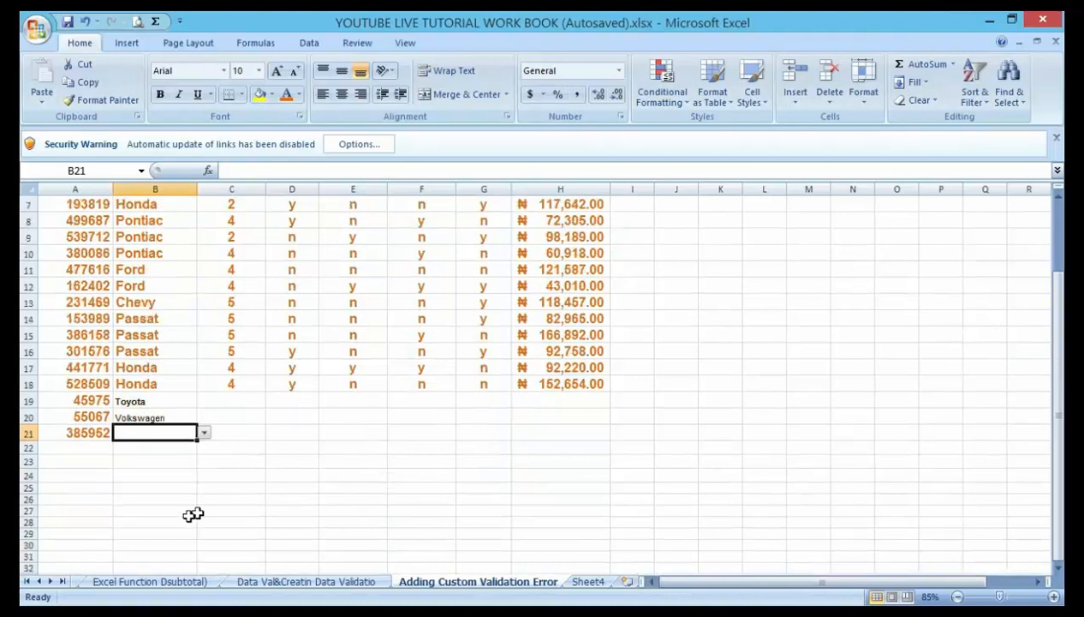
Enter Honda in the empty CAR MAKE cell for ID 385952, then cancel the rejected entry.
{"action": "left_click", "coordinate": [154, 522]}
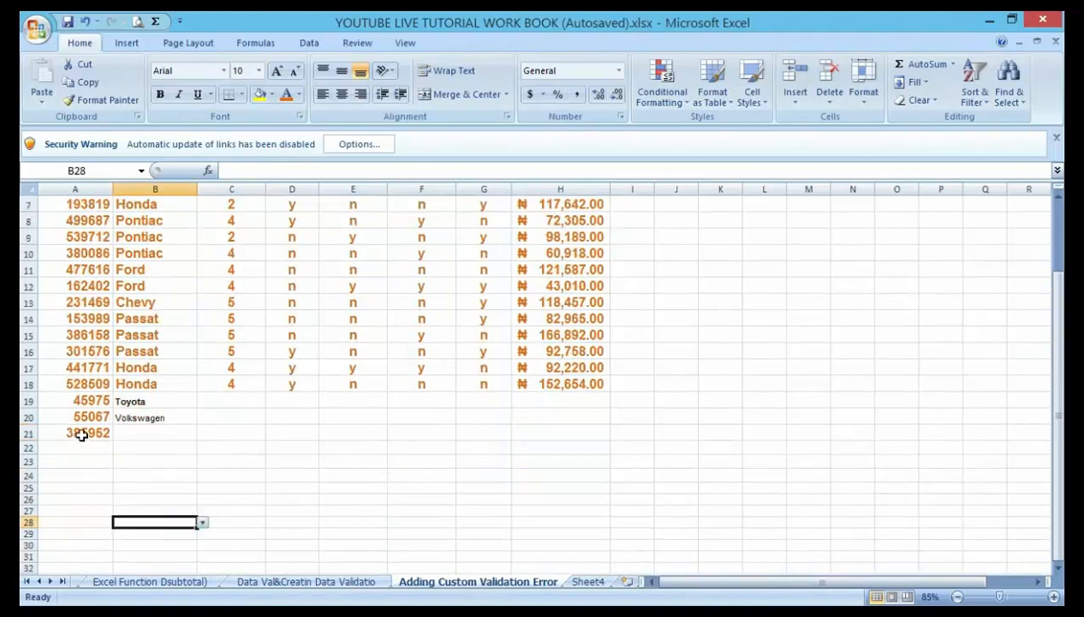
{"action": "left_click", "coordinate": [86, 432]}
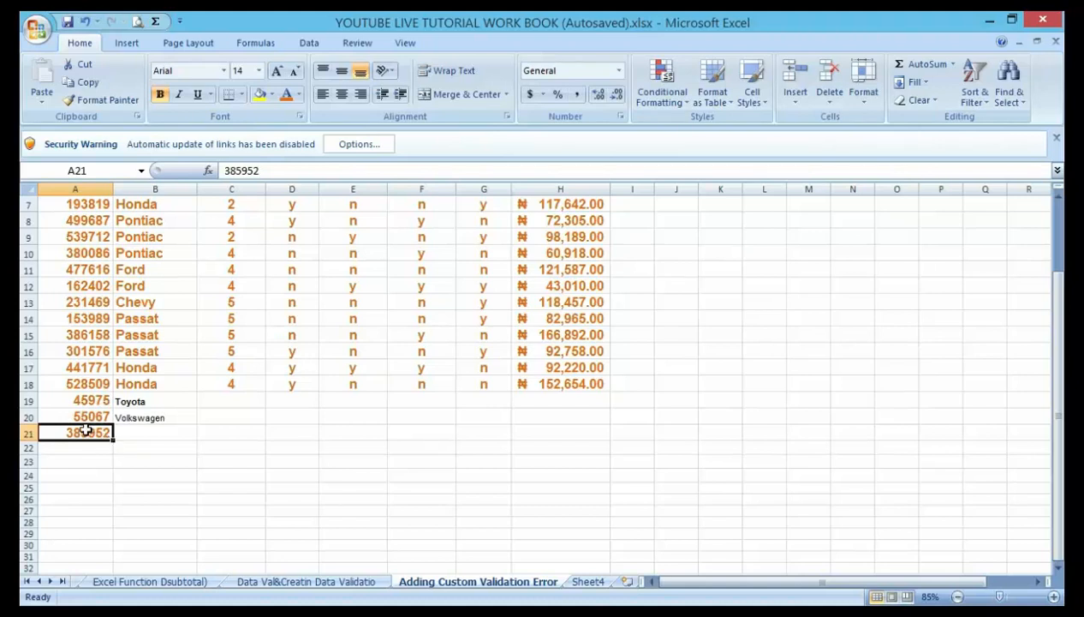
{"action": "left_click", "coordinate": [155, 433]}
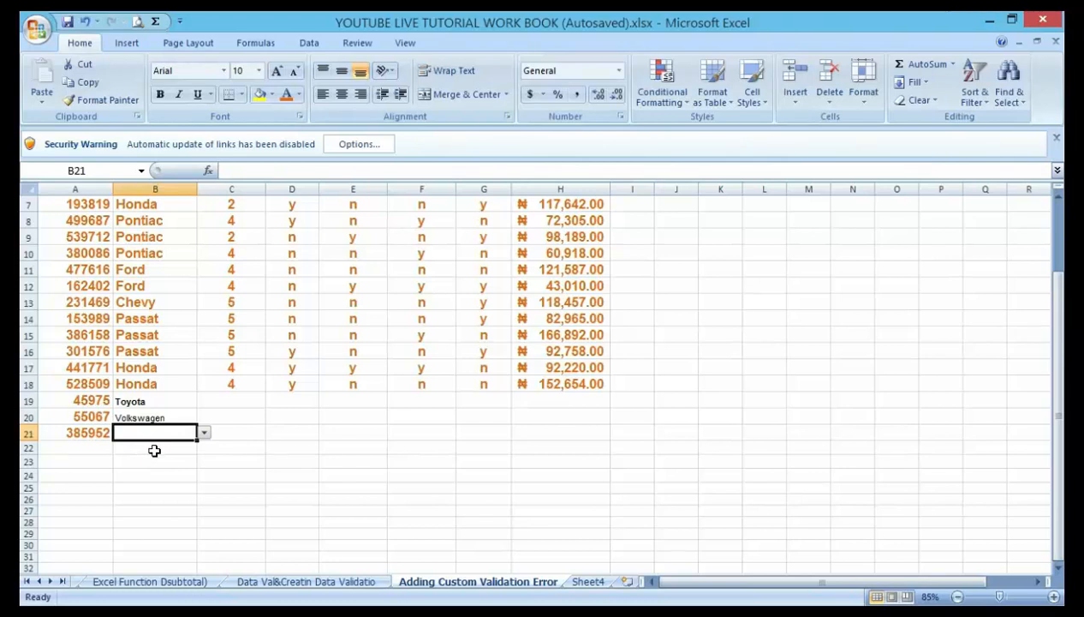
{"action": "type", "text": "Honda"}
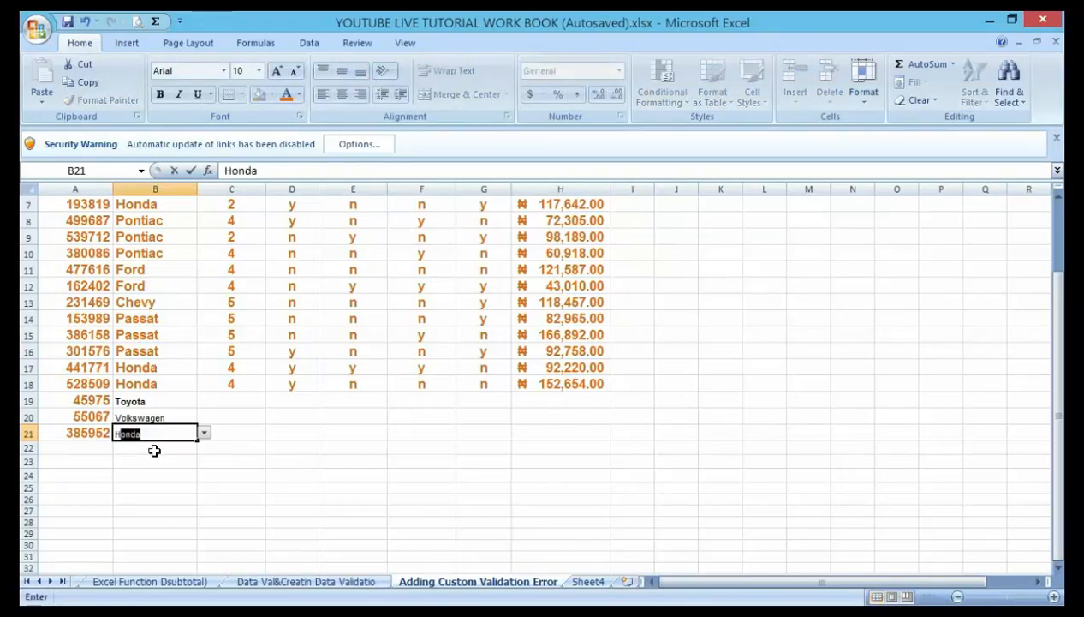
{"action": "mouse_move", "coordinate": [168, 447]}
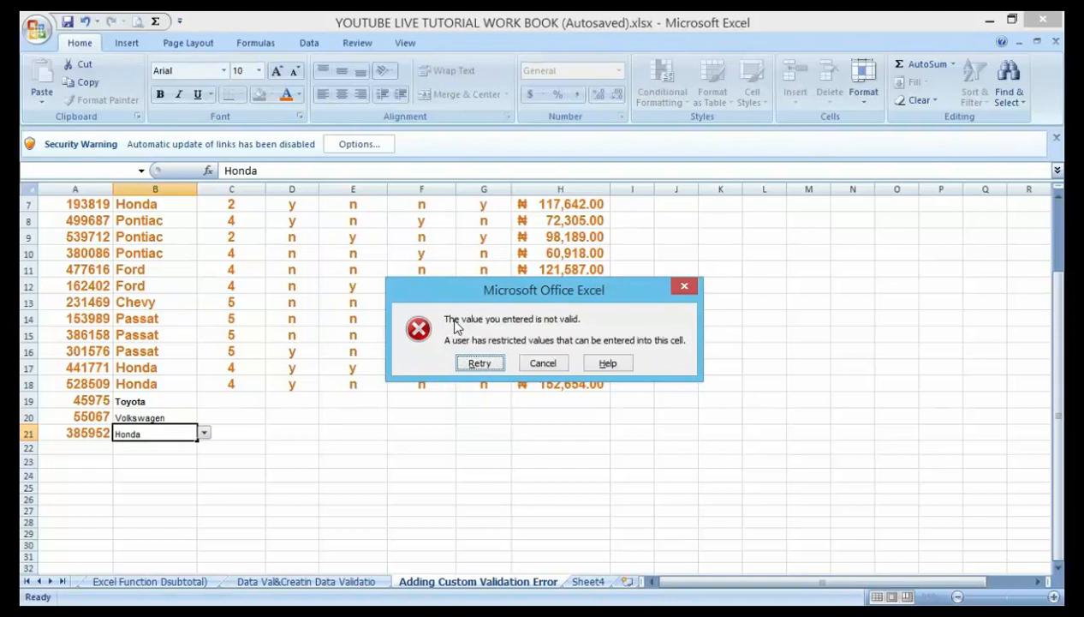
{"action": "mouse_move", "coordinate": [537, 324]}
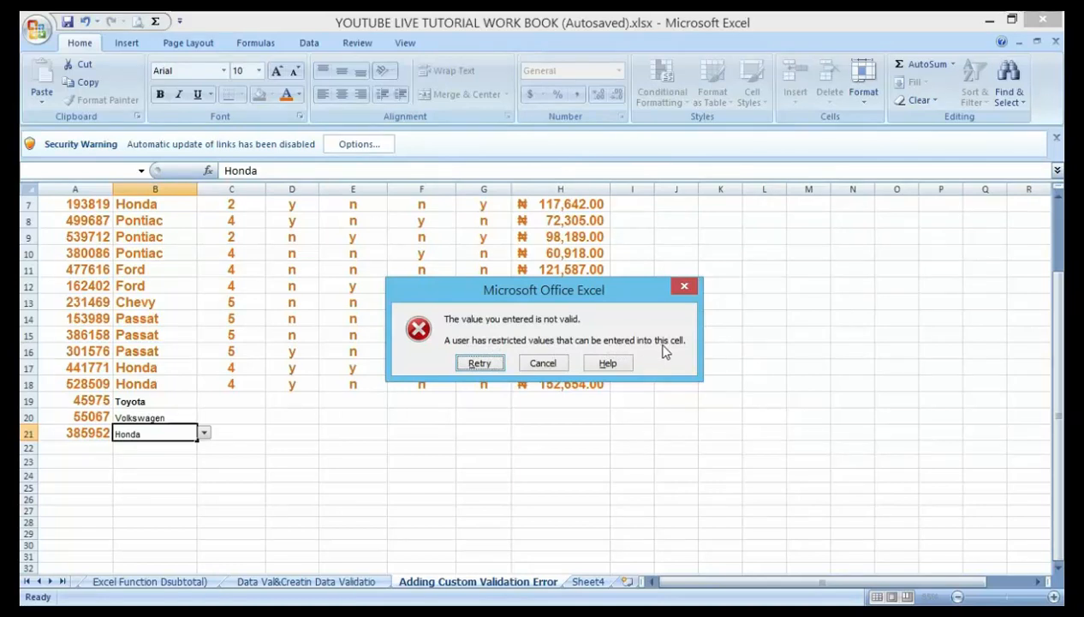
{"action": "mouse_move", "coordinate": [674, 364]}
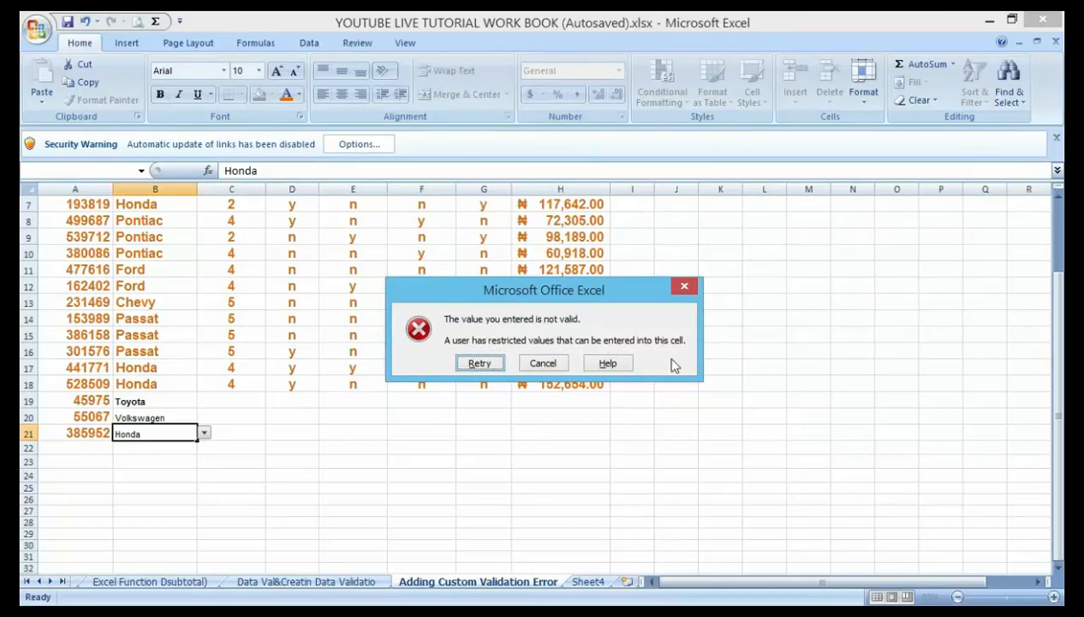
{"action": "mouse_move", "coordinate": [761, 417]}
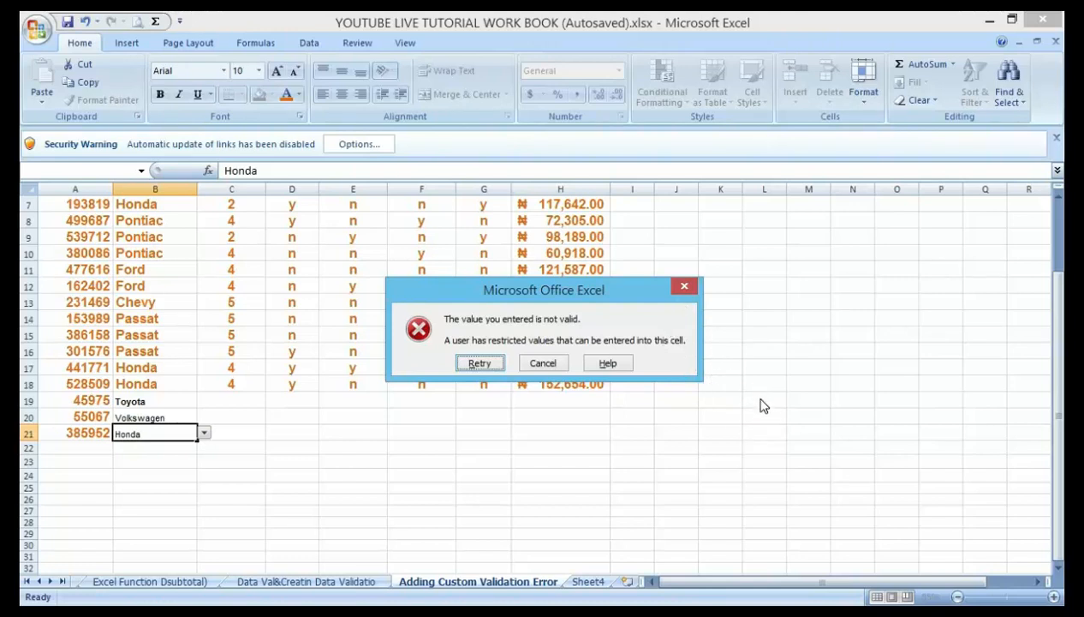
{"action": "mouse_move", "coordinate": [737, 425]}
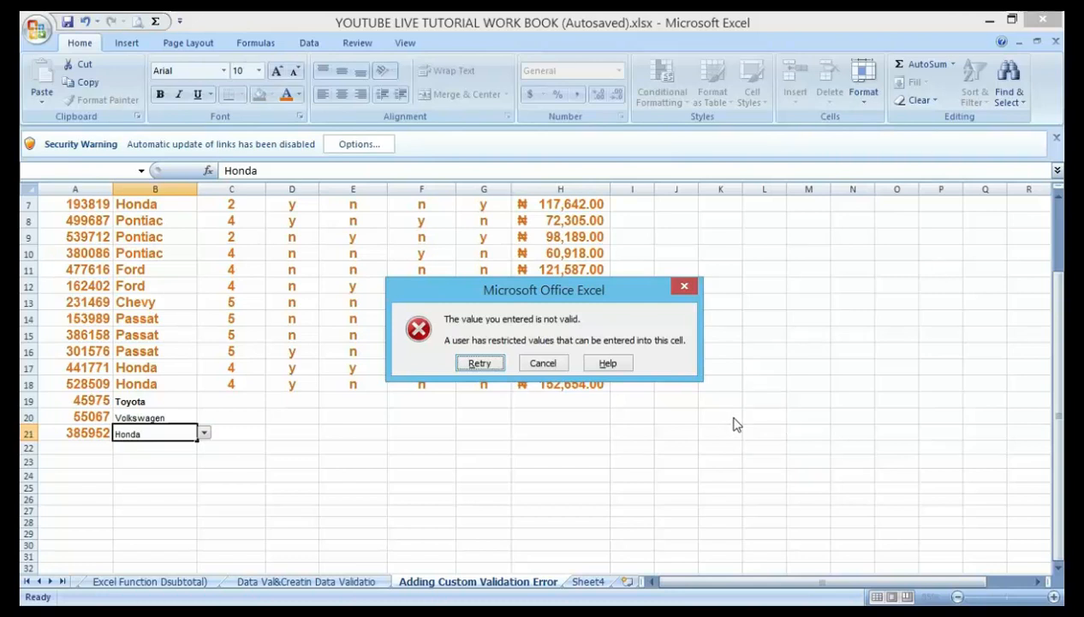
{"action": "mouse_move", "coordinate": [713, 452]}
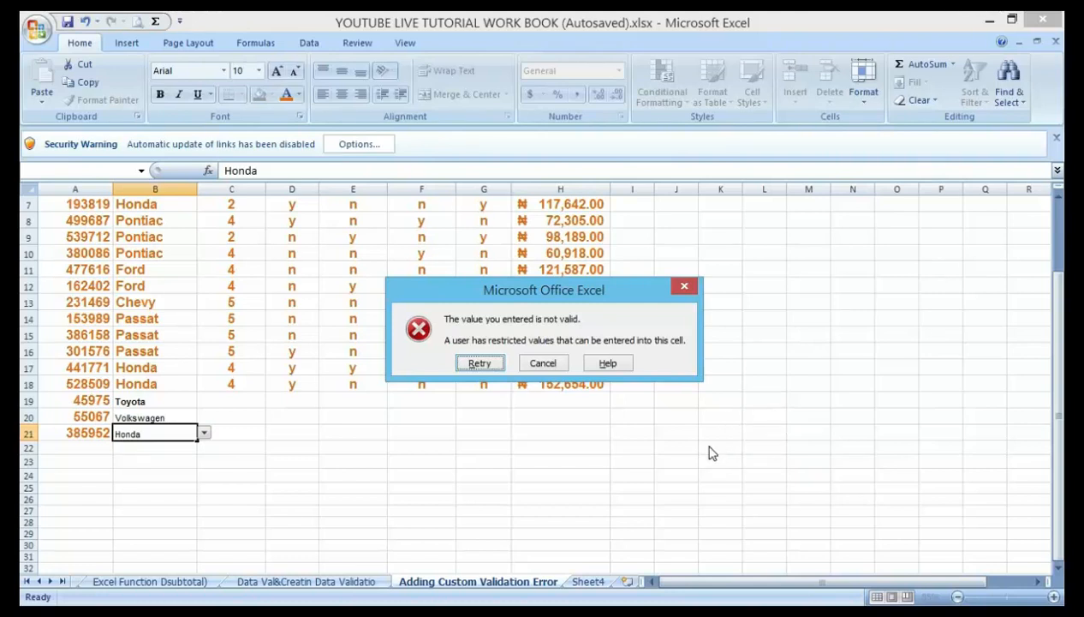
{"action": "mouse_move", "coordinate": [708, 395]}
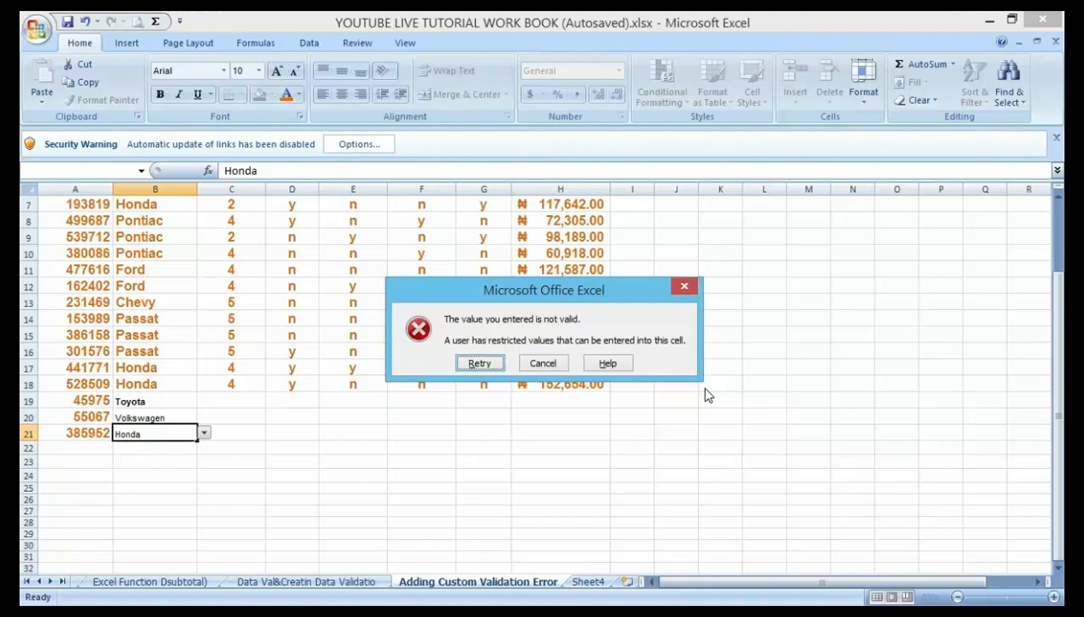
{"action": "mouse_move", "coordinate": [693, 414]}
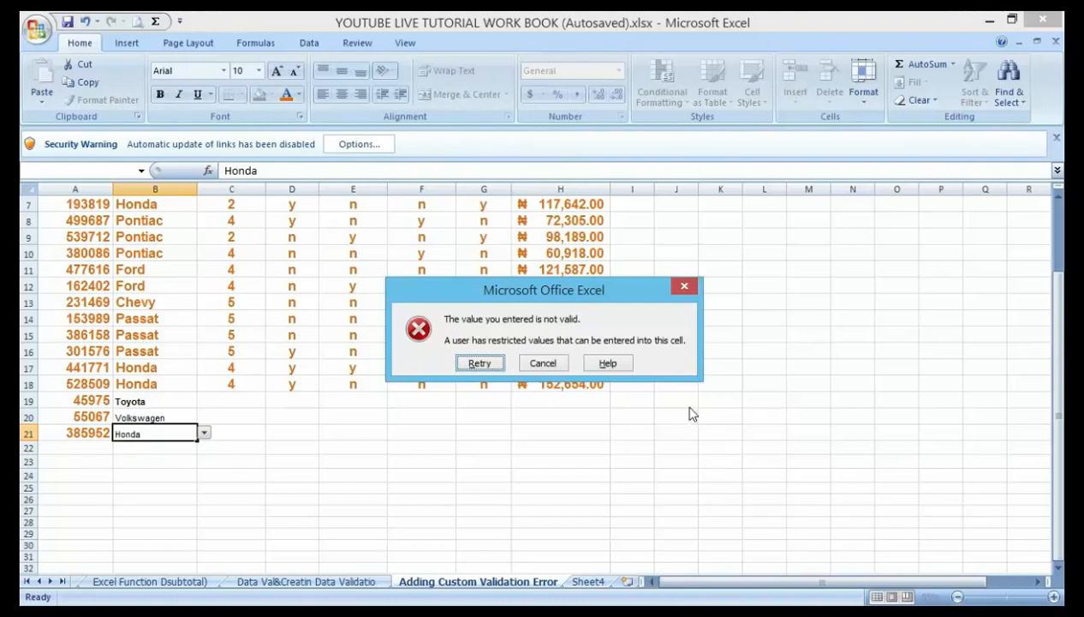
{"action": "mouse_move", "coordinate": [715, 453]}
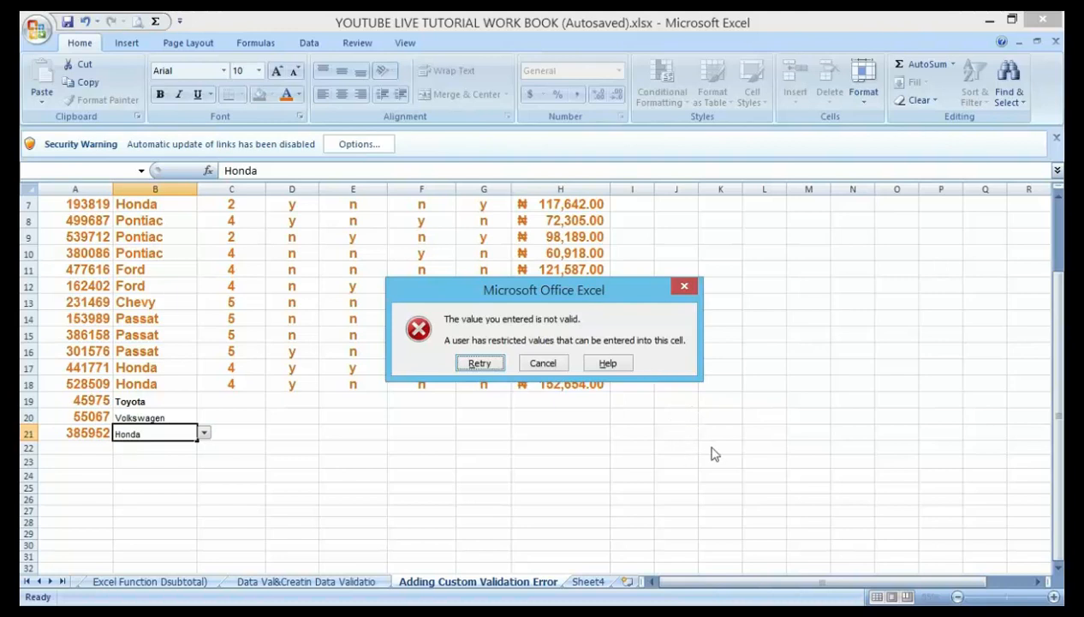
{"action": "mouse_move", "coordinate": [737, 497]}
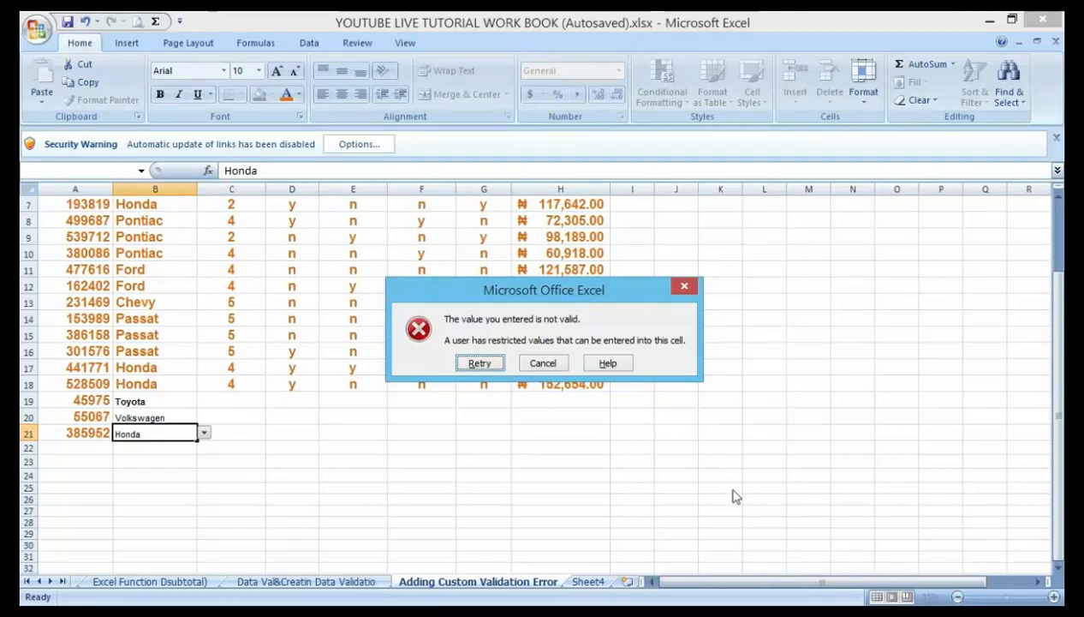
{"action": "mouse_move", "coordinate": [754, 499]}
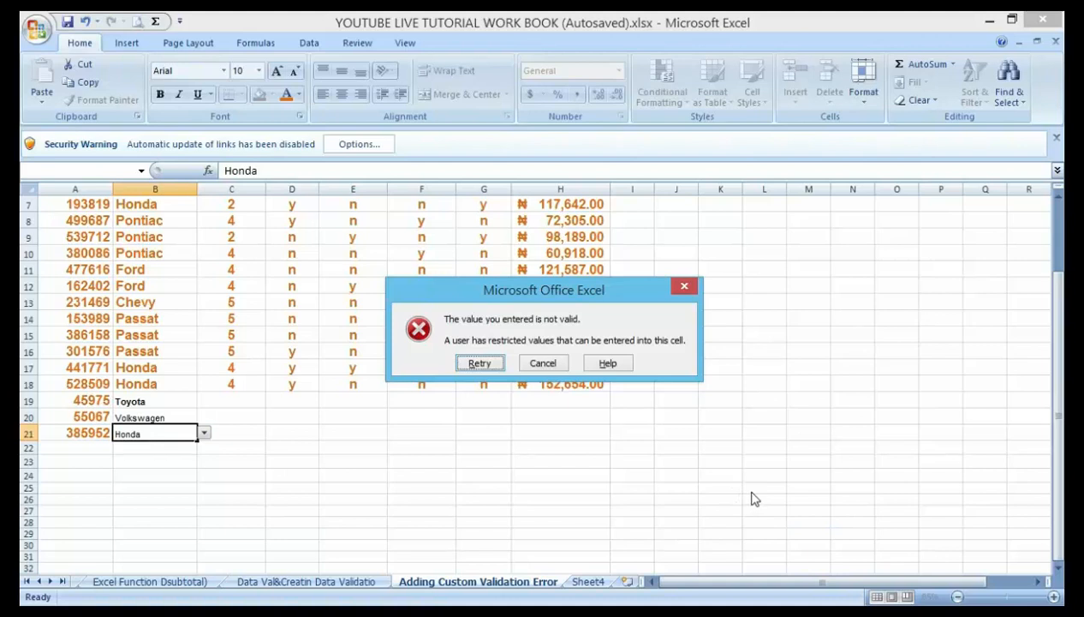
{"action": "mouse_move", "coordinate": [715, 554]}
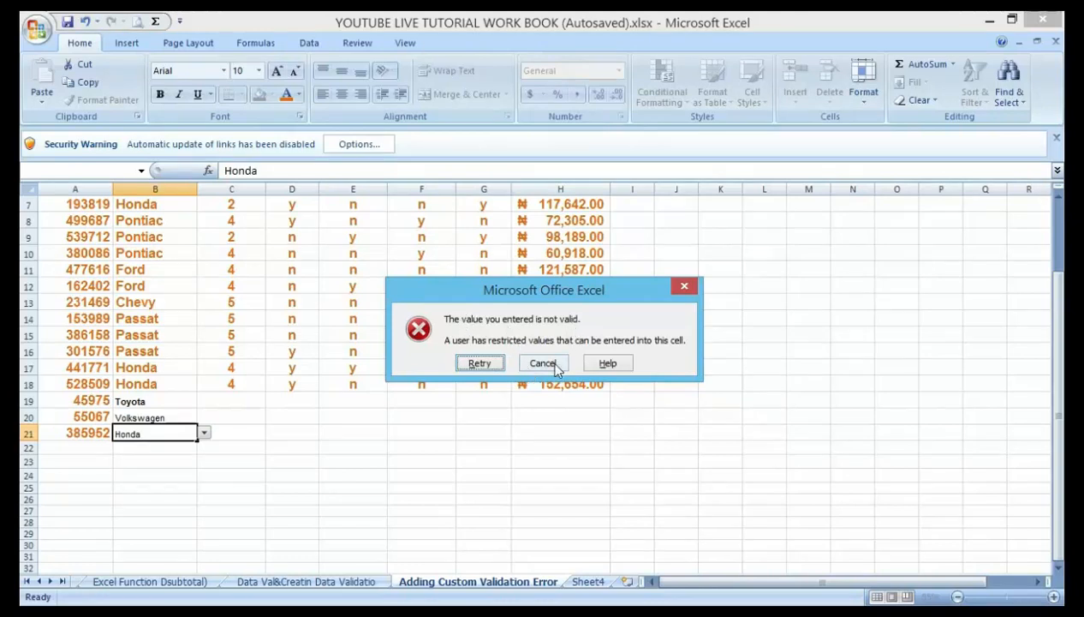
{"action": "left_click", "coordinate": [542, 363]}
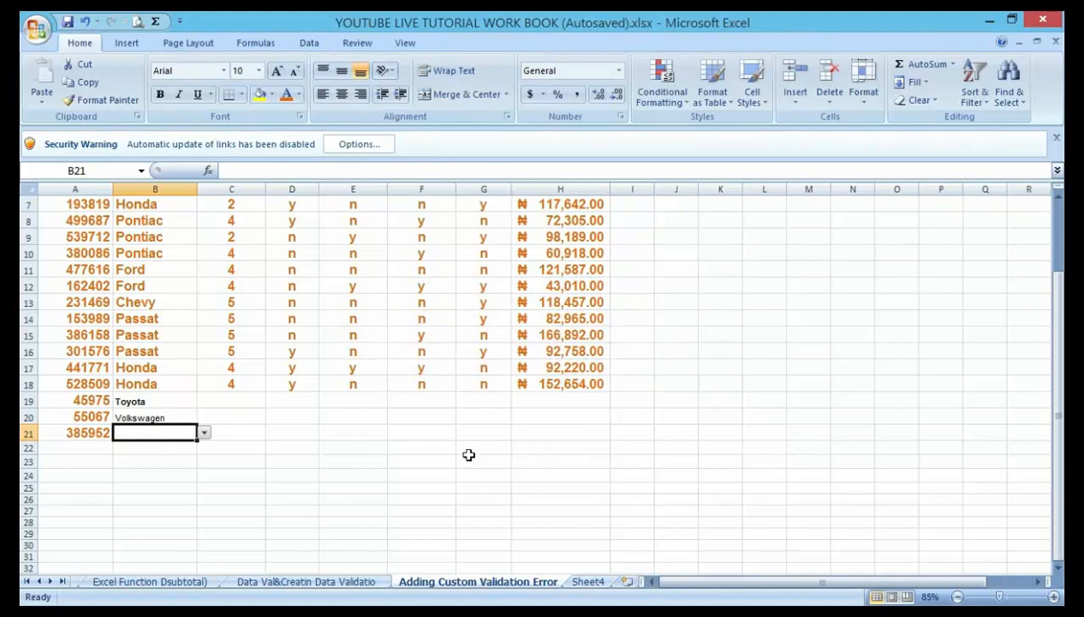
Select the CAR MAKE cells in column B starting at the Toyota row.
{"action": "left_click", "coordinate": [484, 446]}
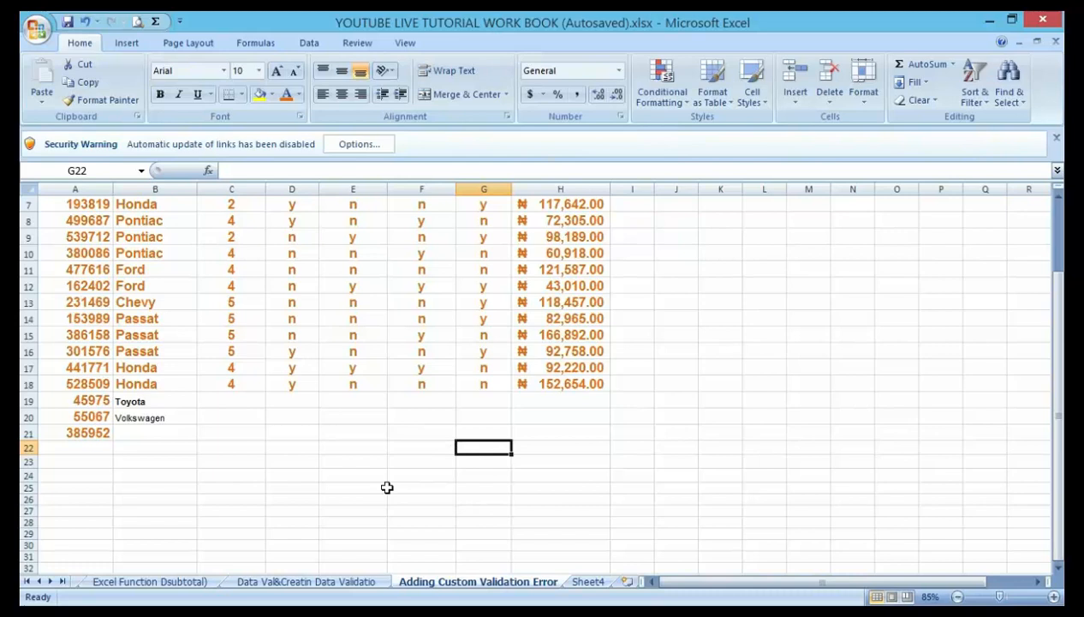
{"action": "mouse_move", "coordinate": [526, 396]}
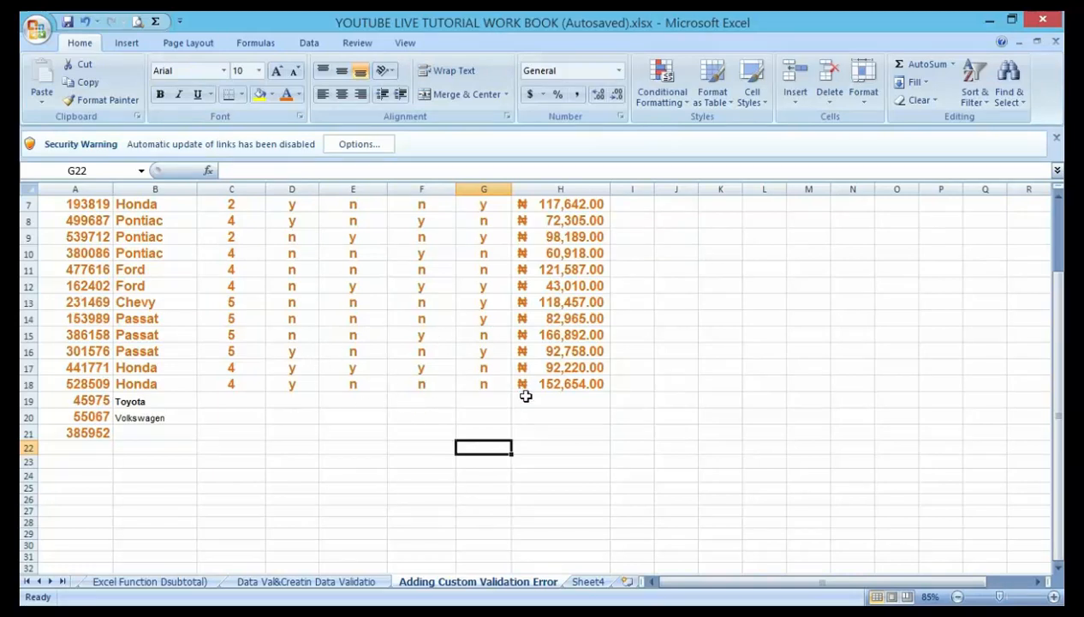
{"action": "mouse_move", "coordinate": [625, 462]}
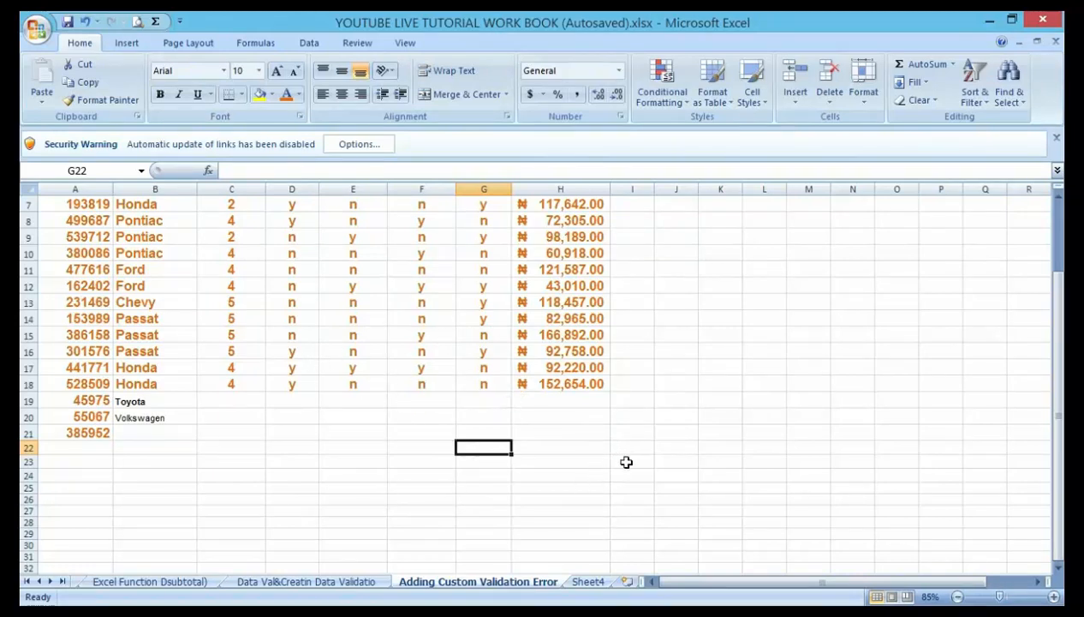
{"action": "mouse_move", "coordinate": [508, 485]}
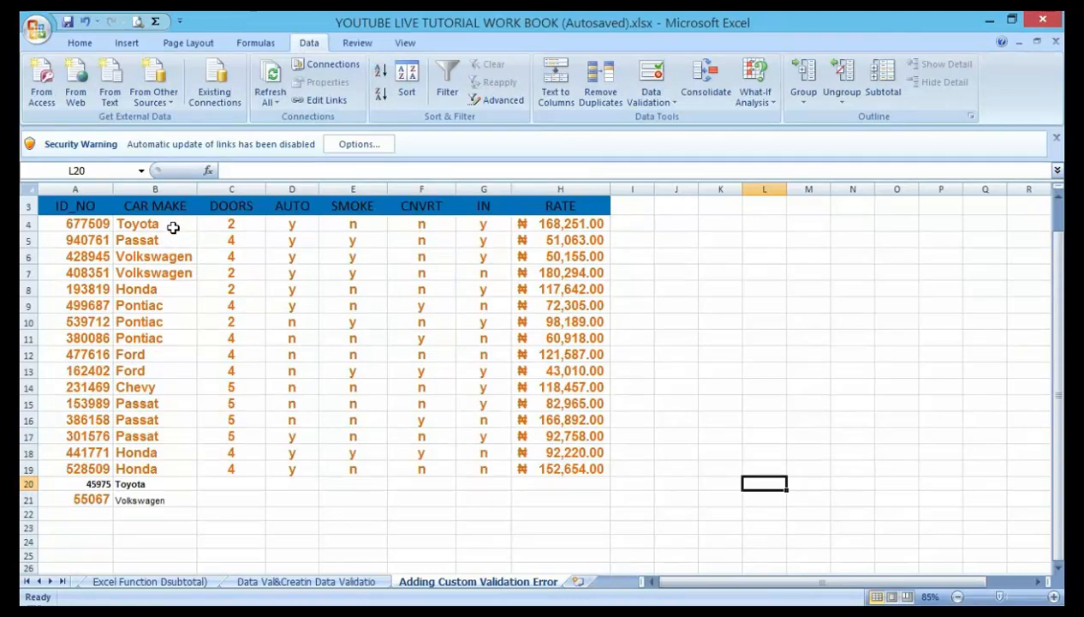
{"action": "left_click", "coordinate": [154, 224]}
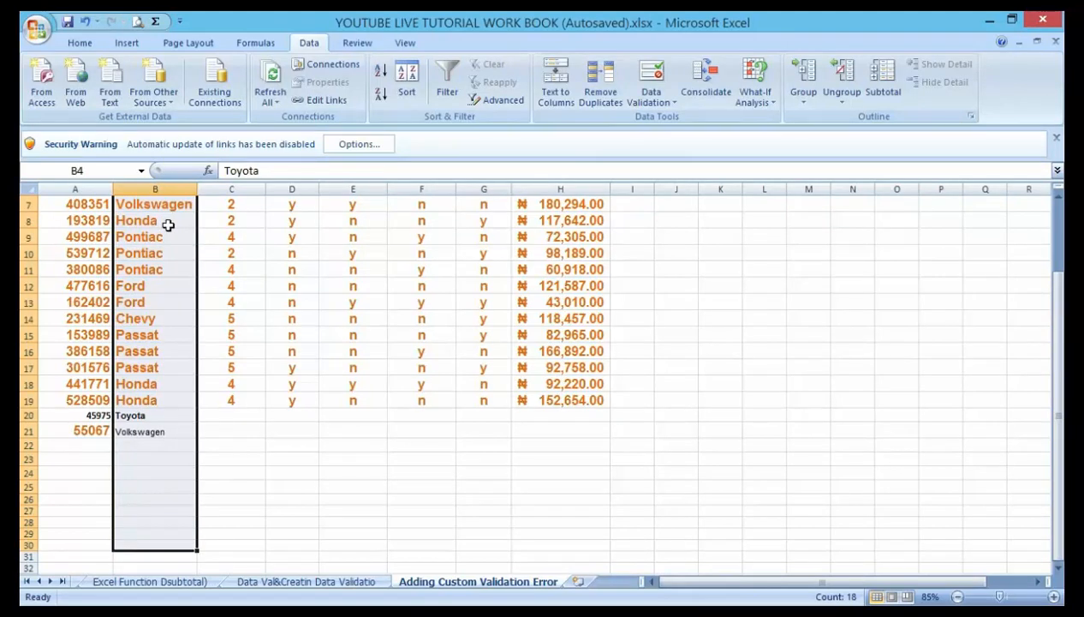
{"action": "mouse_move", "coordinate": [332, 377]}
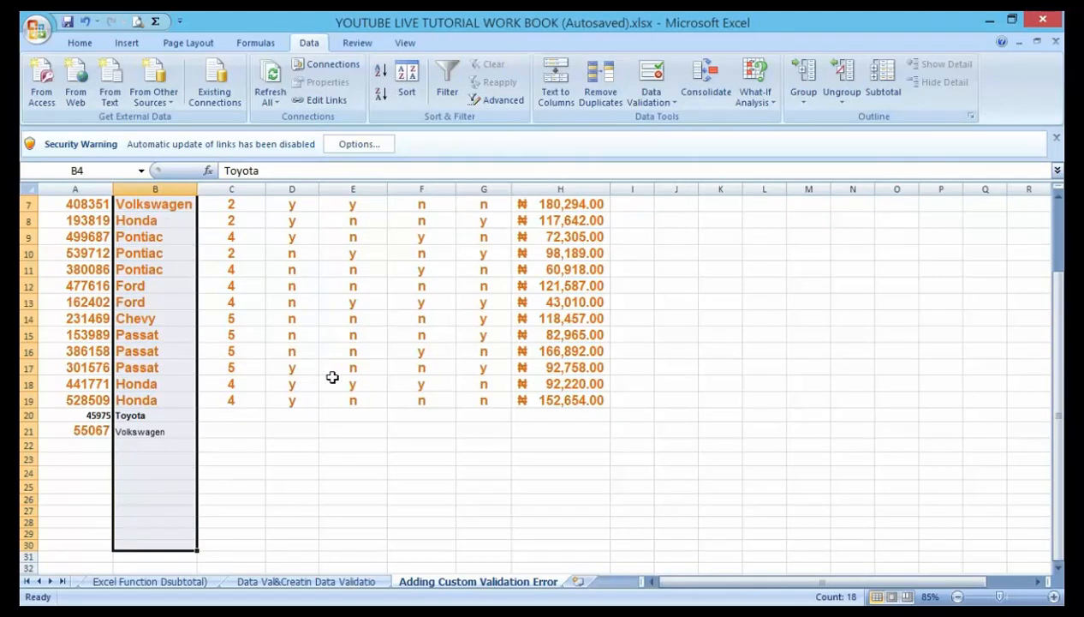
{"action": "mouse_move", "coordinate": [153, 81]}
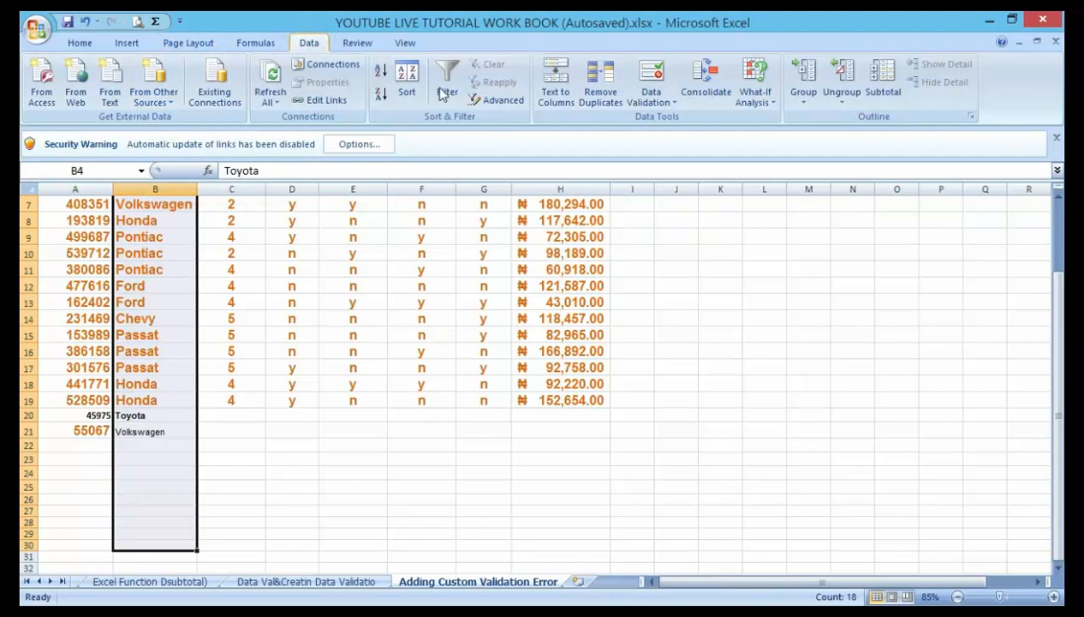
Show the Data Validation rules listing Toyota, Passat and Volkswagen for the selected cells.
{"action": "left_click", "coordinate": [651, 82]}
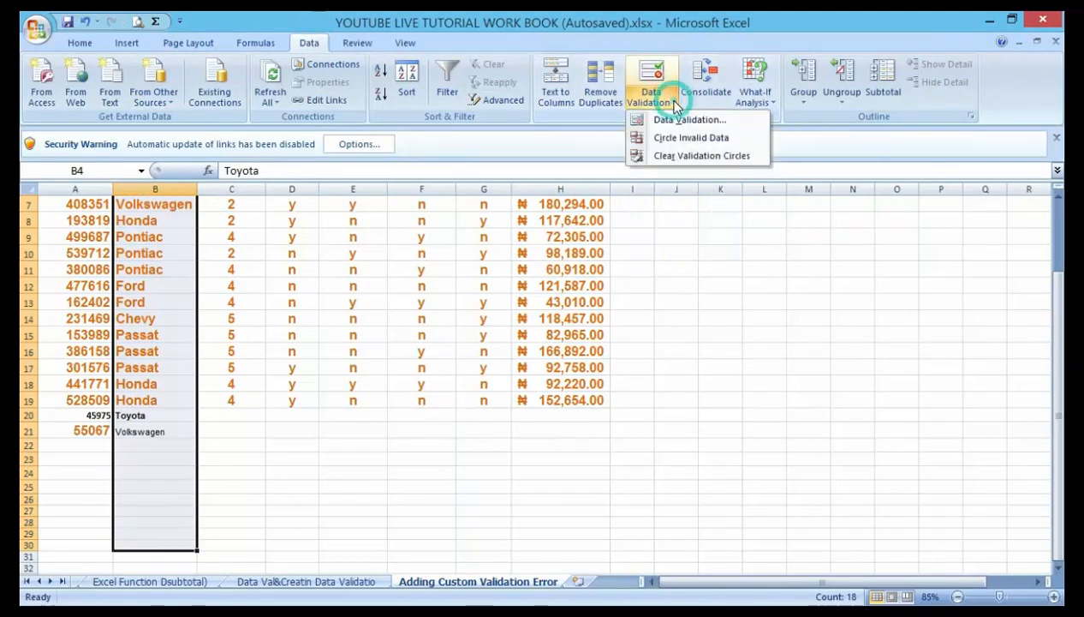
{"action": "left_click", "coordinate": [688, 119]}
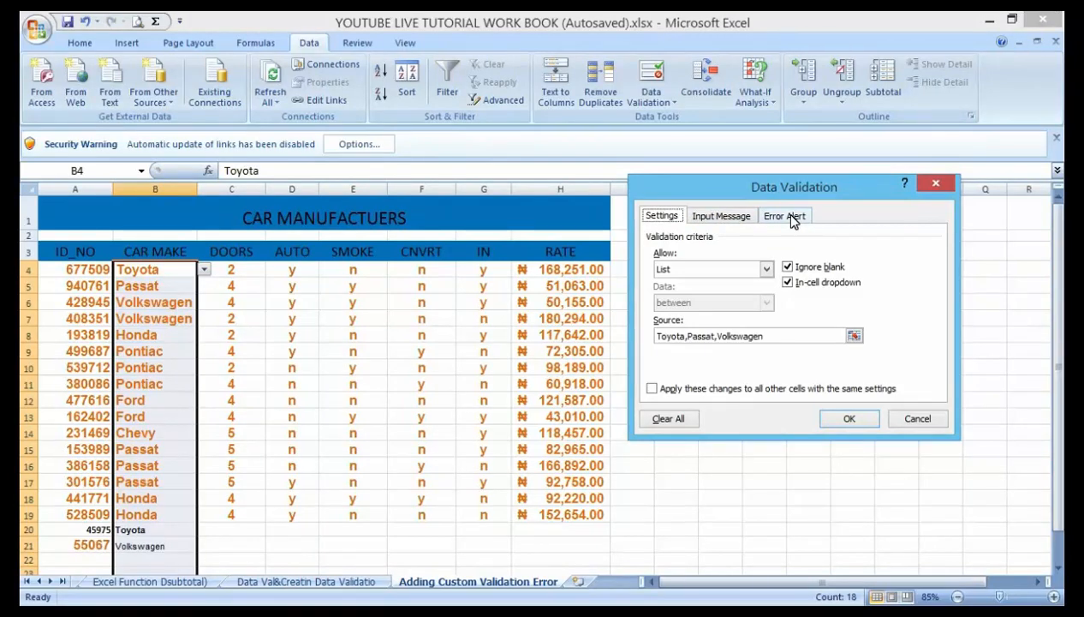
Choose Stop as the error alert style for invalid car makes.
{"action": "left_click", "coordinate": [784, 215]}
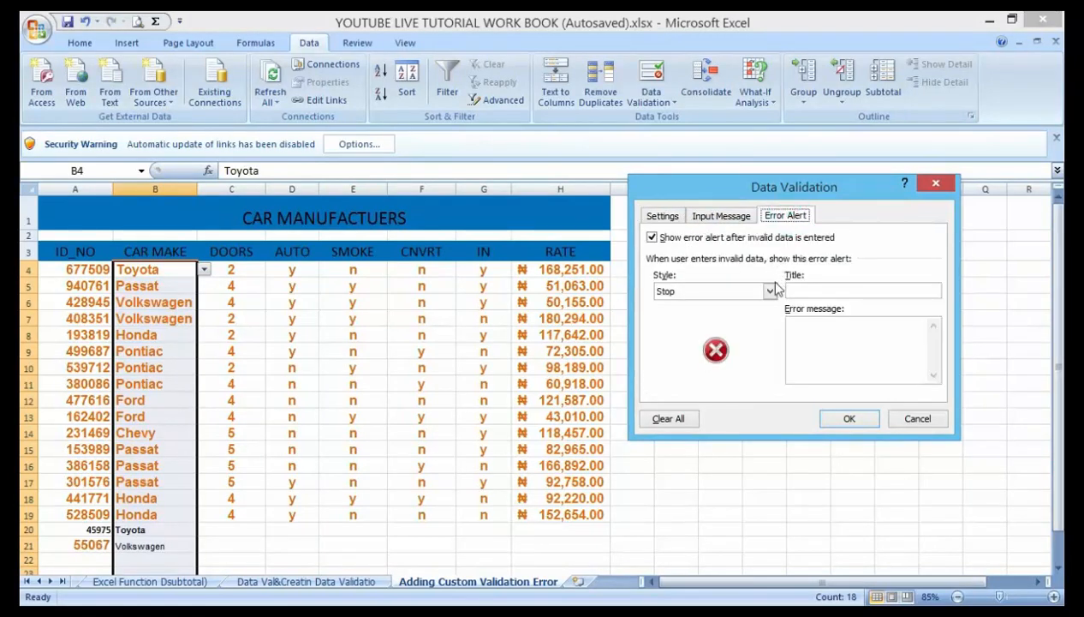
{"action": "left_click", "coordinate": [770, 290]}
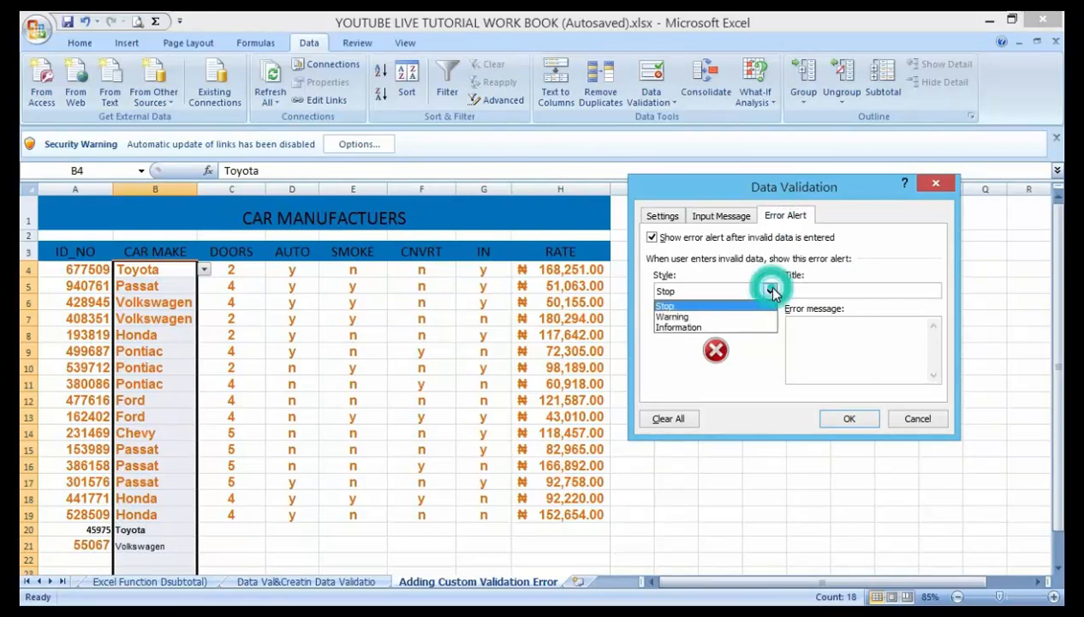
{"action": "left_click", "coordinate": [769, 290]}
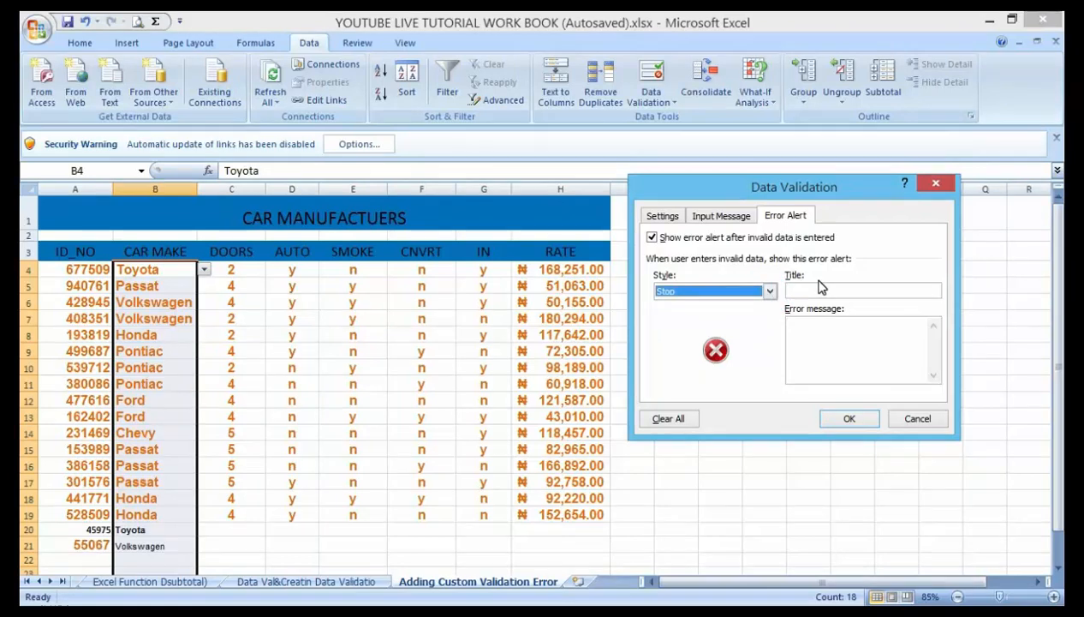
{"action": "left_click", "coordinate": [863, 291]}
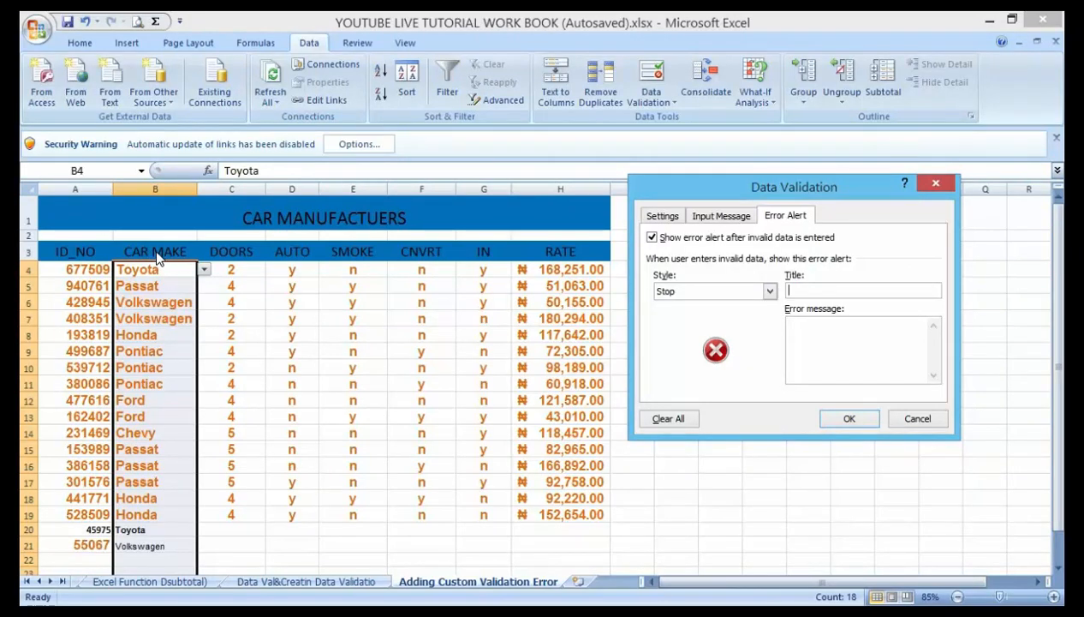
Give the error alert the title 'Car Make'.
{"action": "left_click", "coordinate": [863, 291]}
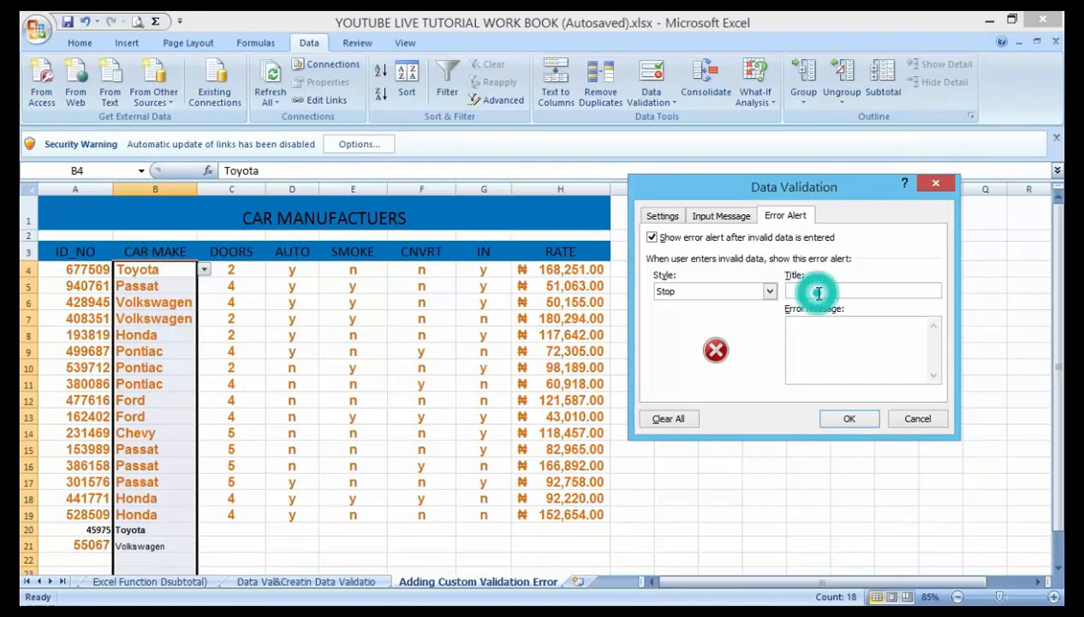
{"action": "type", "text": "Car"}
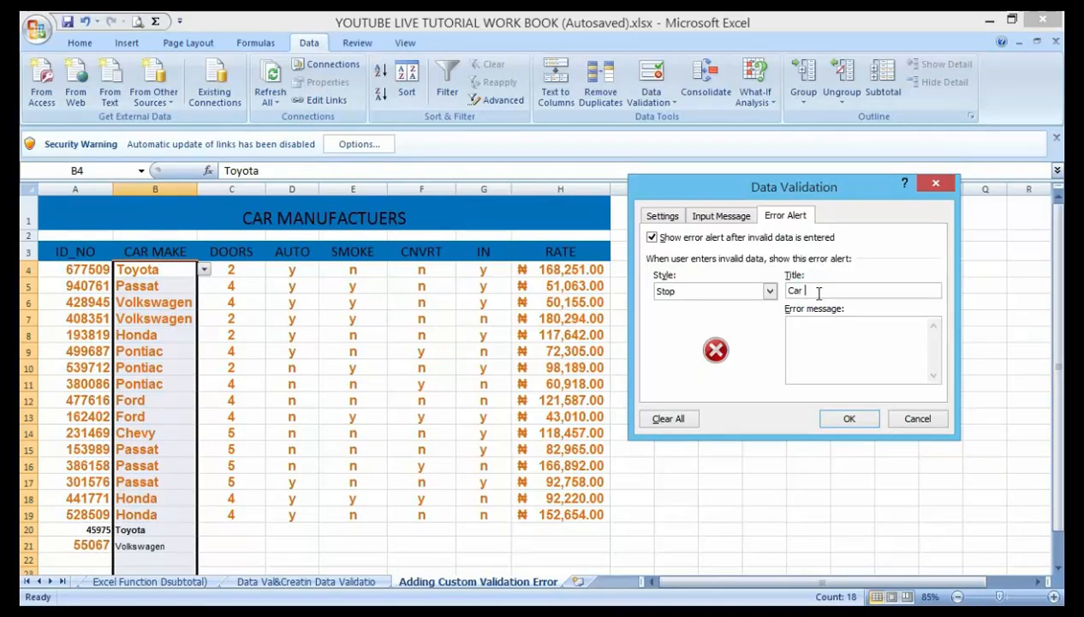
{"action": "type", "text": "Make"}
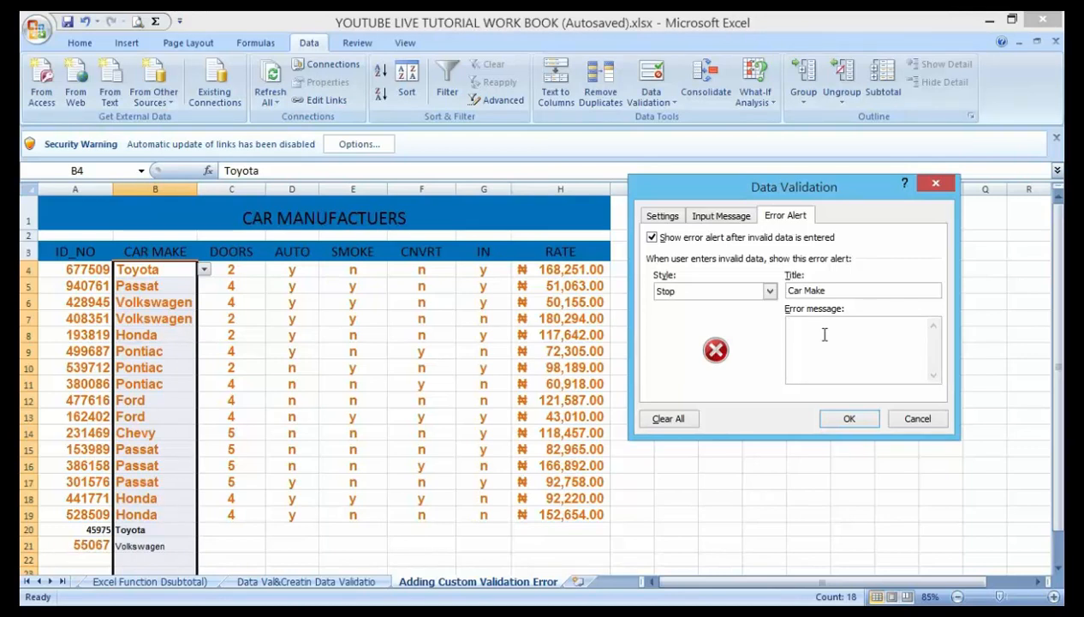
Write the message 'Try Again! You have entered a... Car Make.' in the error message box.
{"action": "left_click", "coordinate": [824, 323]}
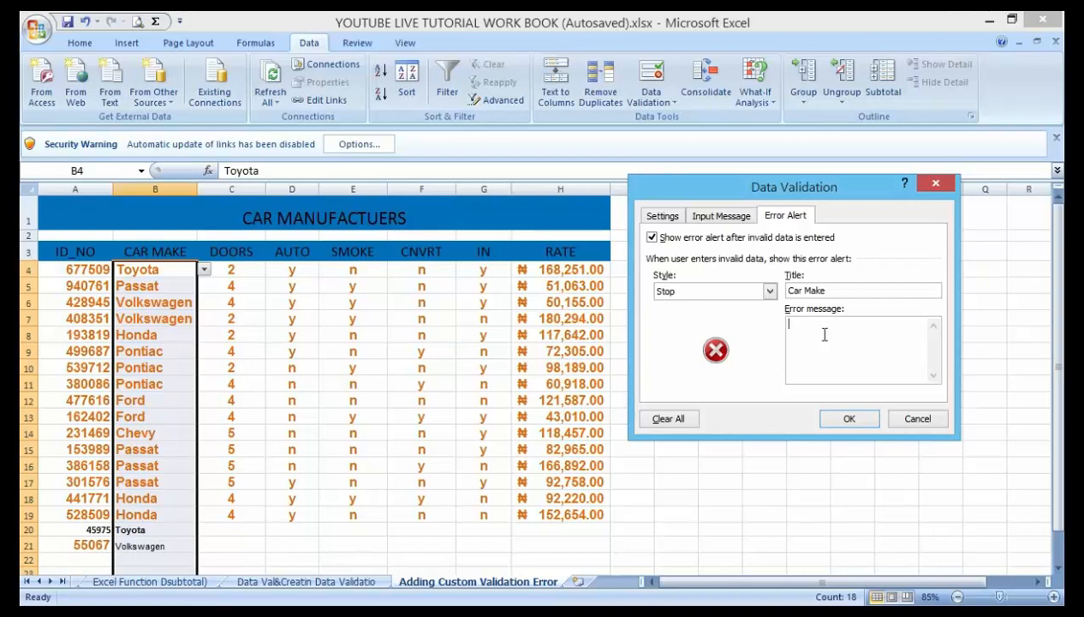
{"action": "type", "text": "Try"}
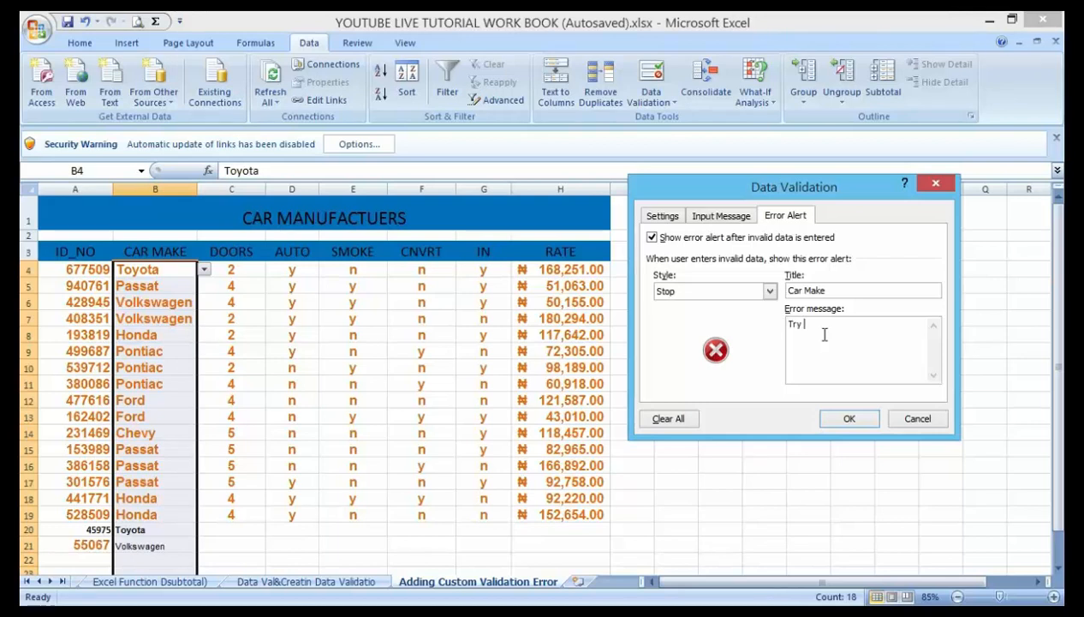
{"action": "type", "text": "Agai"}
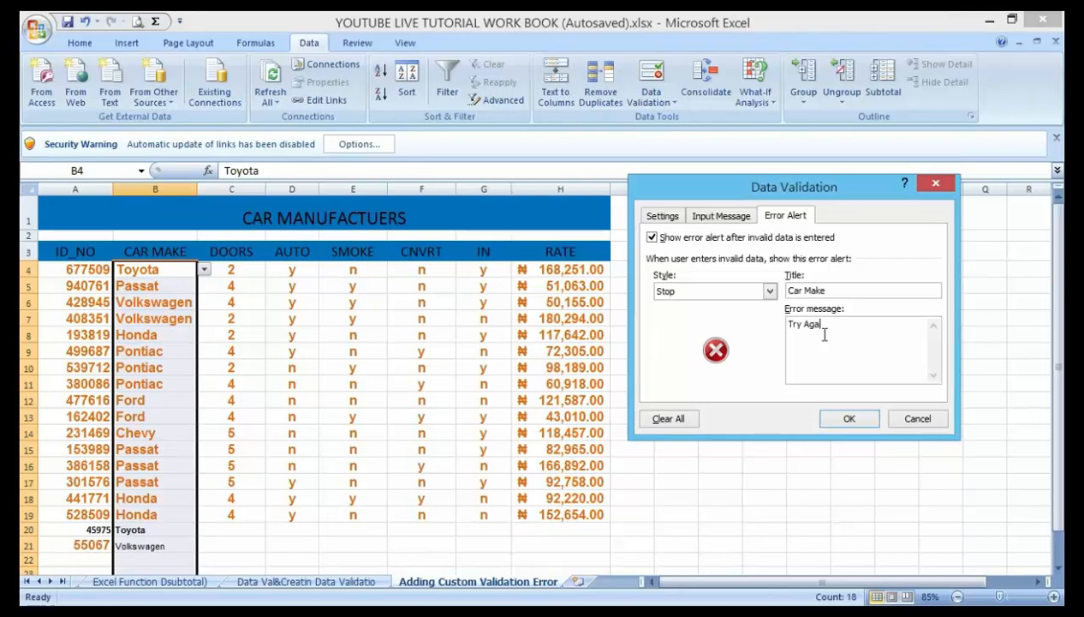
{"action": "type", "text": "n!"}
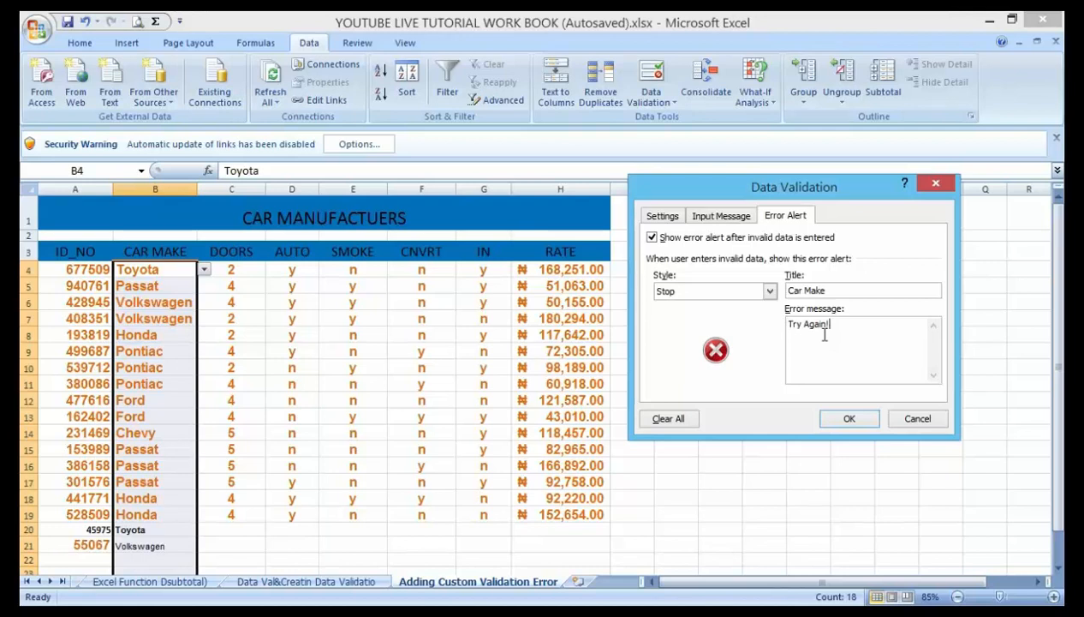
{"action": "type", "text": "Y"}
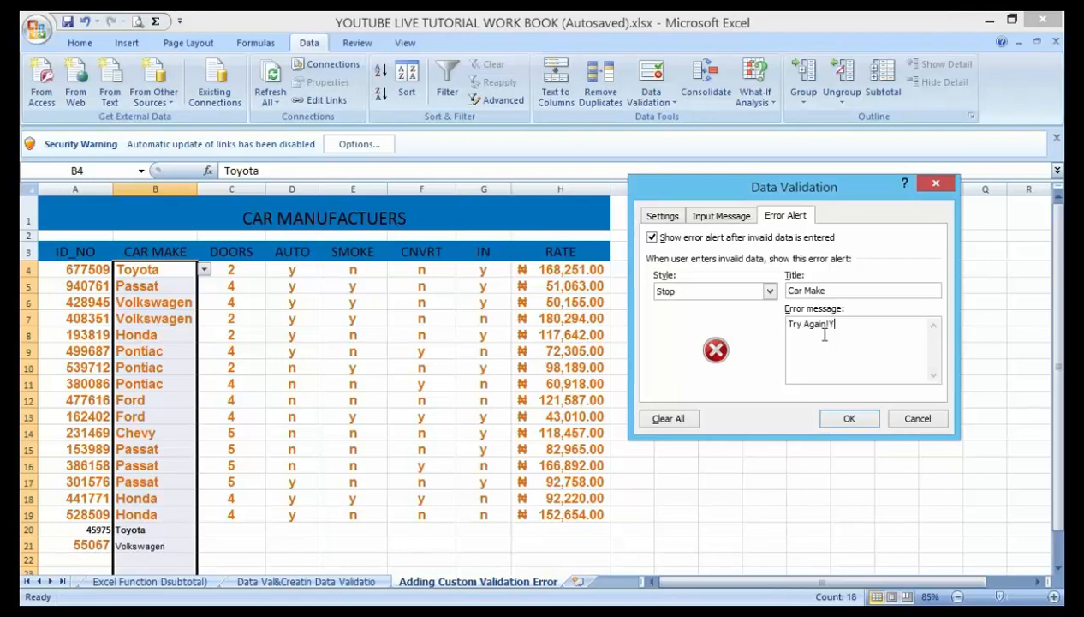
{"action": "type", "text": "ou"}
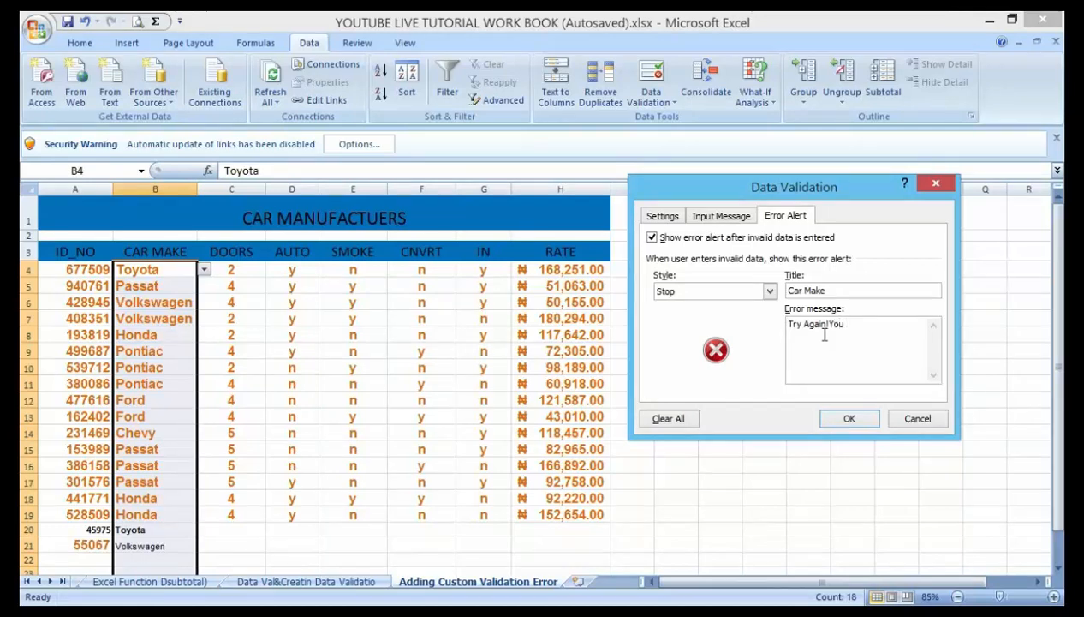
{"action": "type", "text": "have ente"}
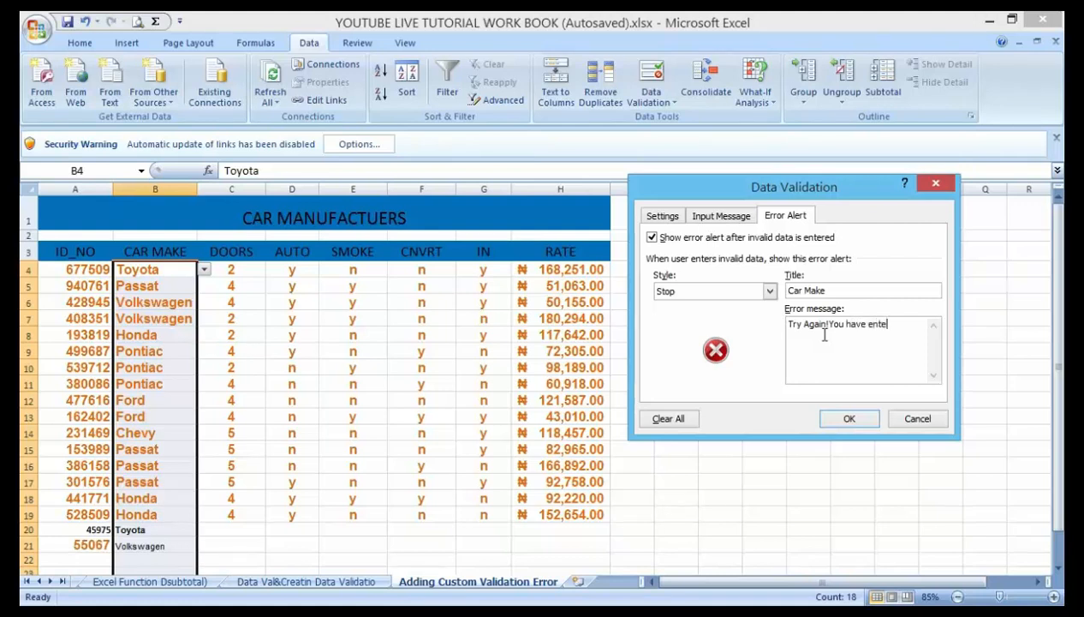
{"action": "type", "text": "rred an incorrect"}
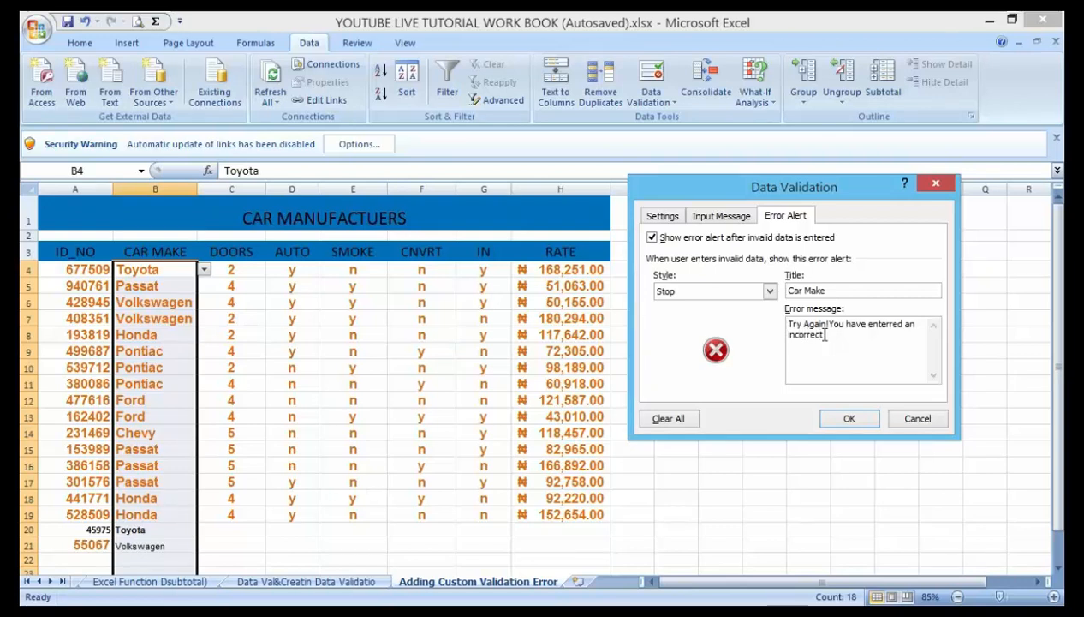
{"action": "type", "text": "Car"}
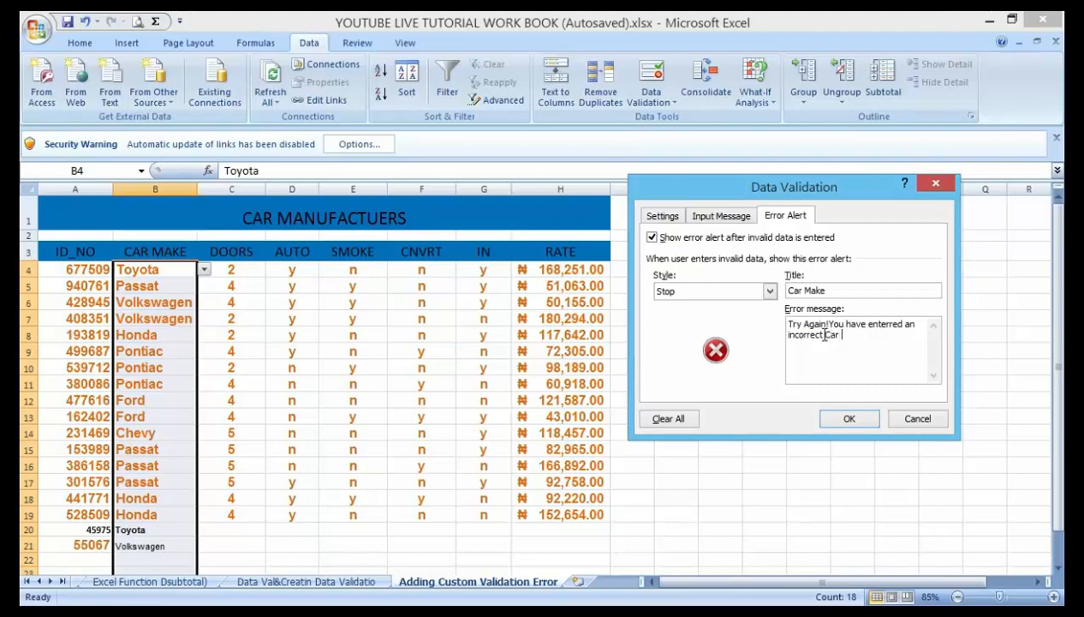
{"action": "type", "text": "Make"}
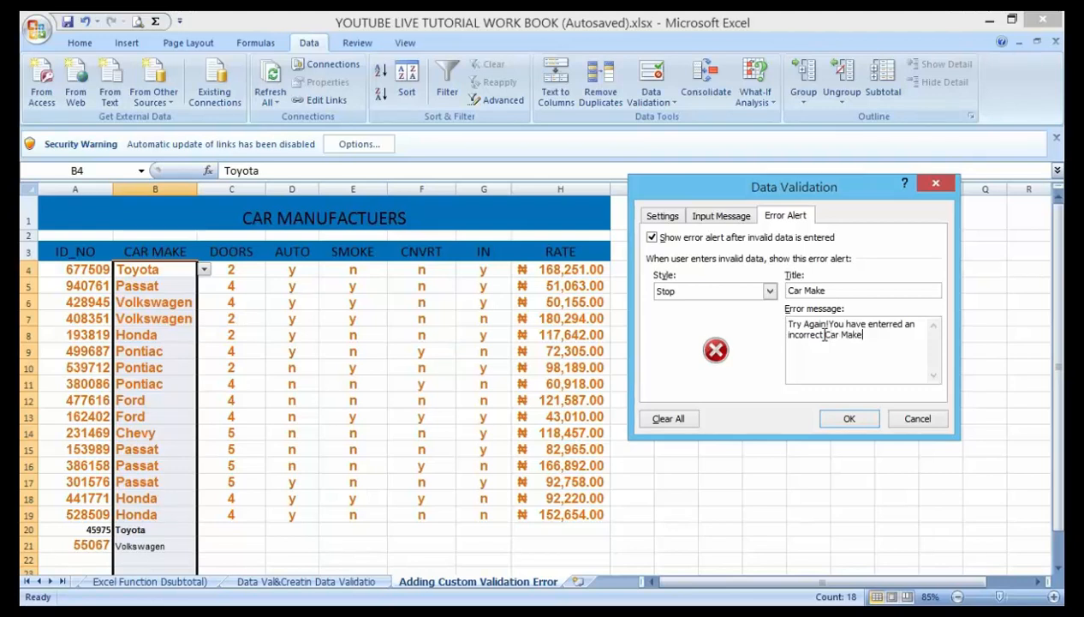
{"action": "type", "text": "."}
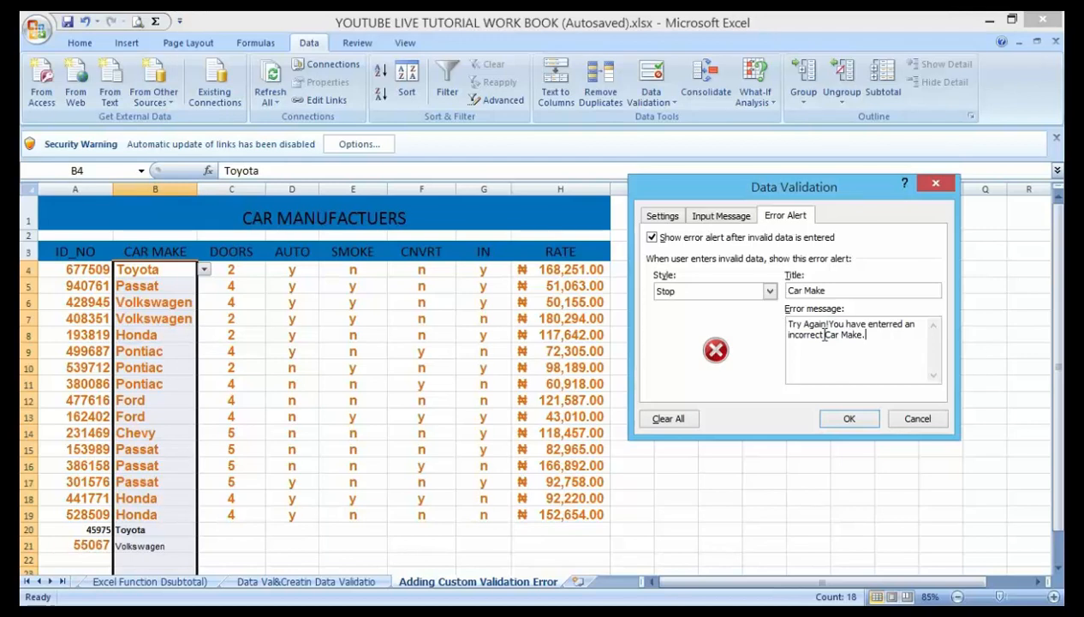
Continue the message asking to please select a valid make from the drop-down, fixing a typo.
{"action": "type", "text": "Please"}
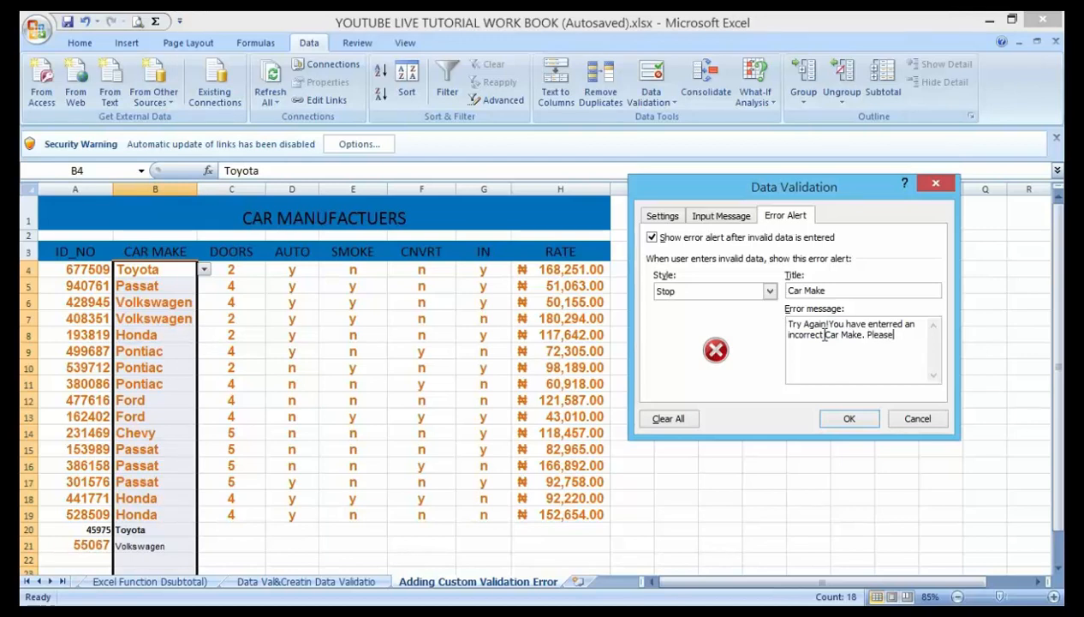
{"action": "type", "text": "elect a"}
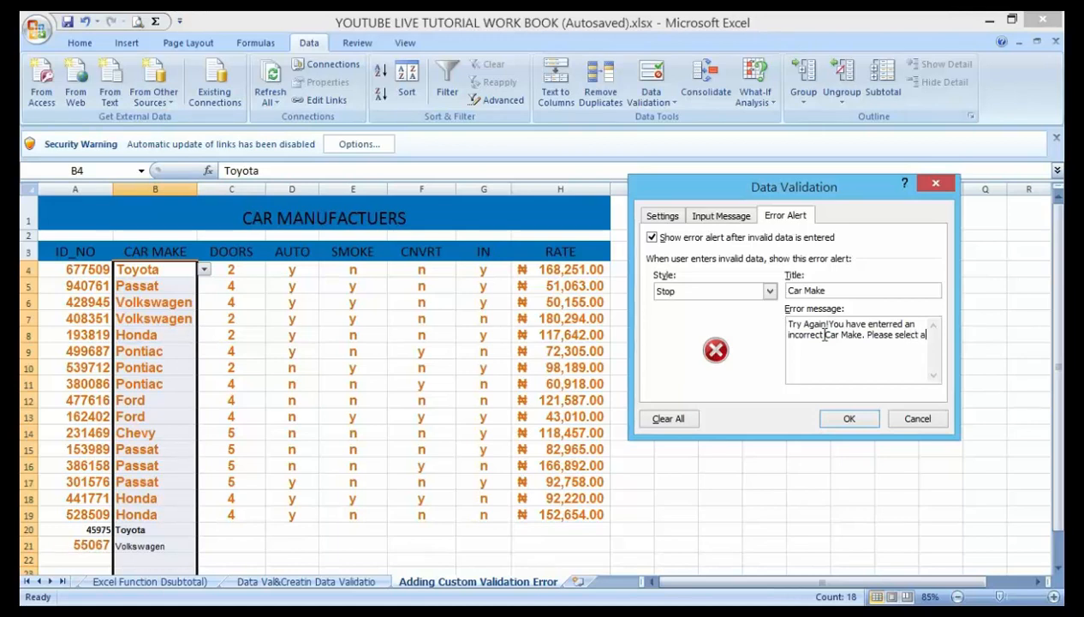
{"action": "type", "text": "vsla"}
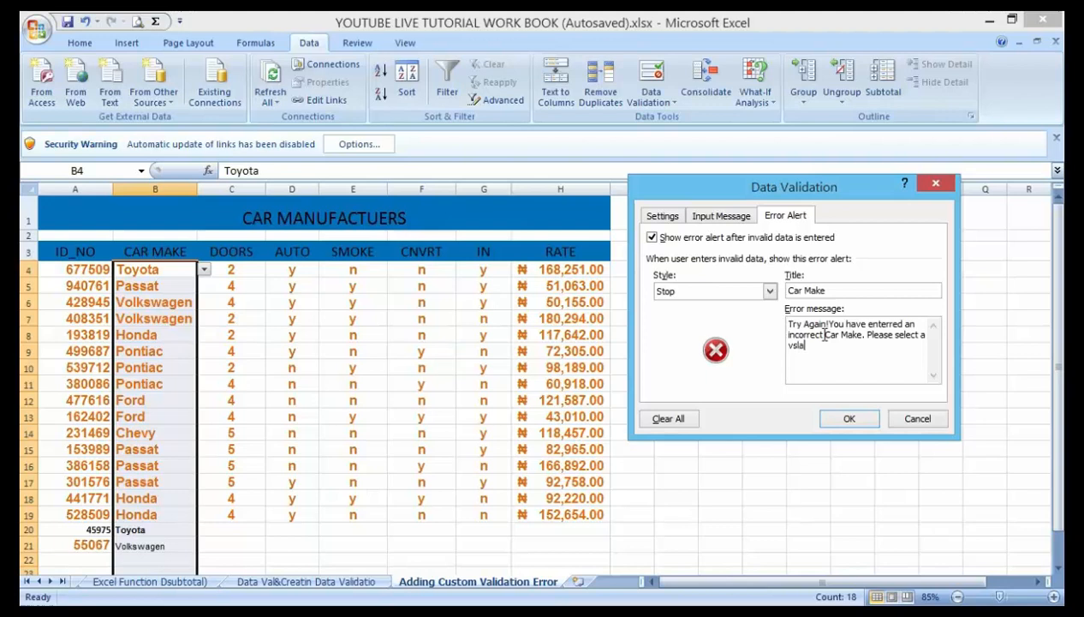
{"action": "key", "text": "Backspace"}
{"action": "type", "text": "alid"}
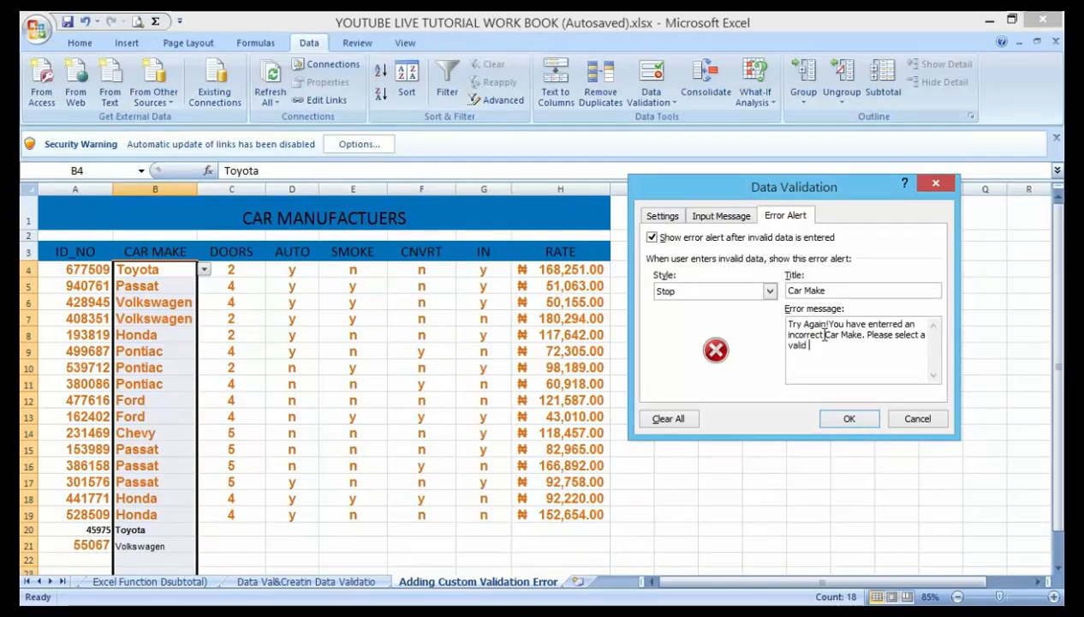
{"action": "type", "text": "make fr"}
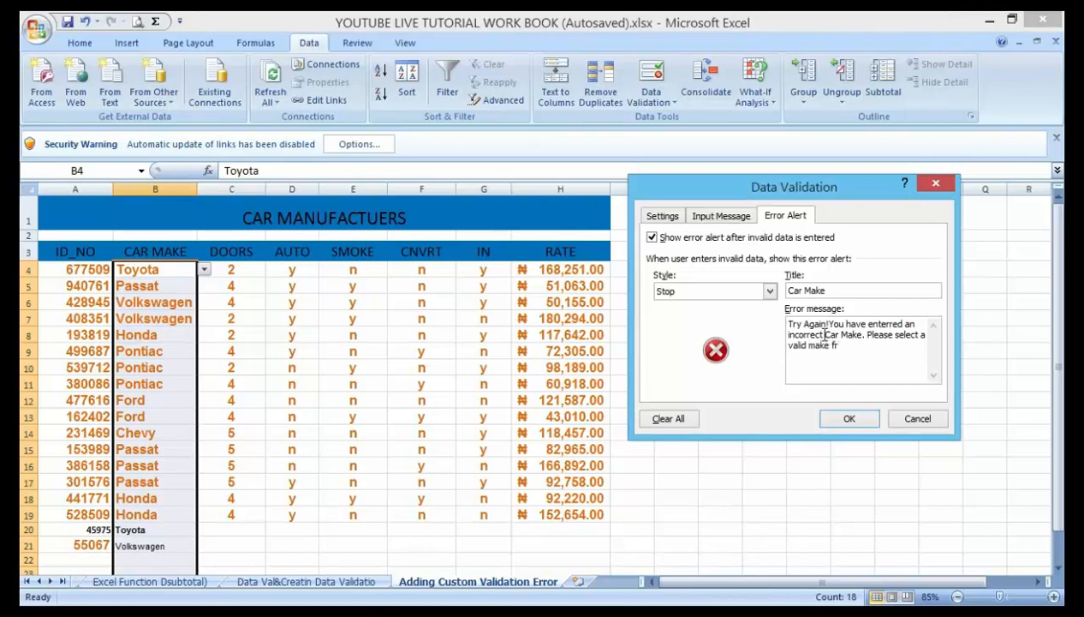
{"action": "type", "text": "om t"}
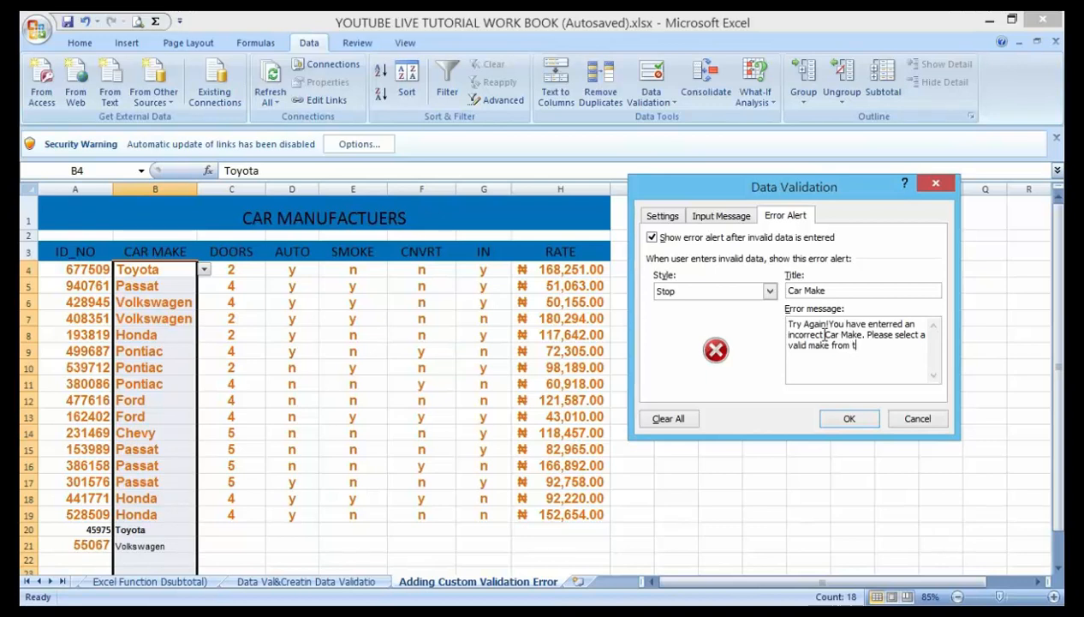
{"action": "type", "text": "he dr"}
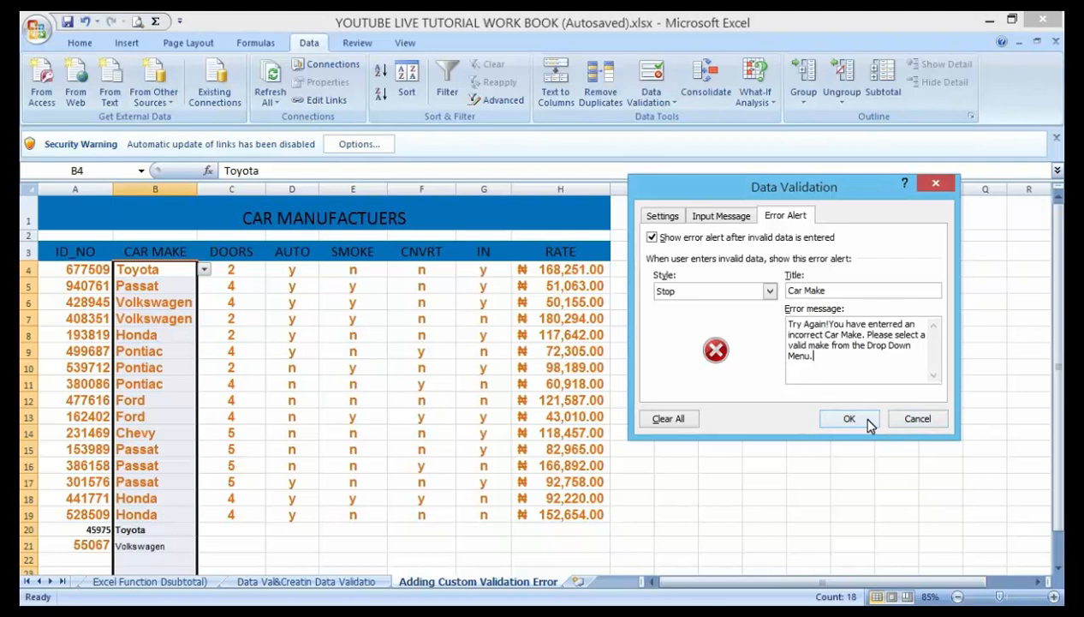
Apply the Car Make Stop alert to the column's validation and return to the worksheet.
{"action": "left_click", "coordinate": [849, 418]}
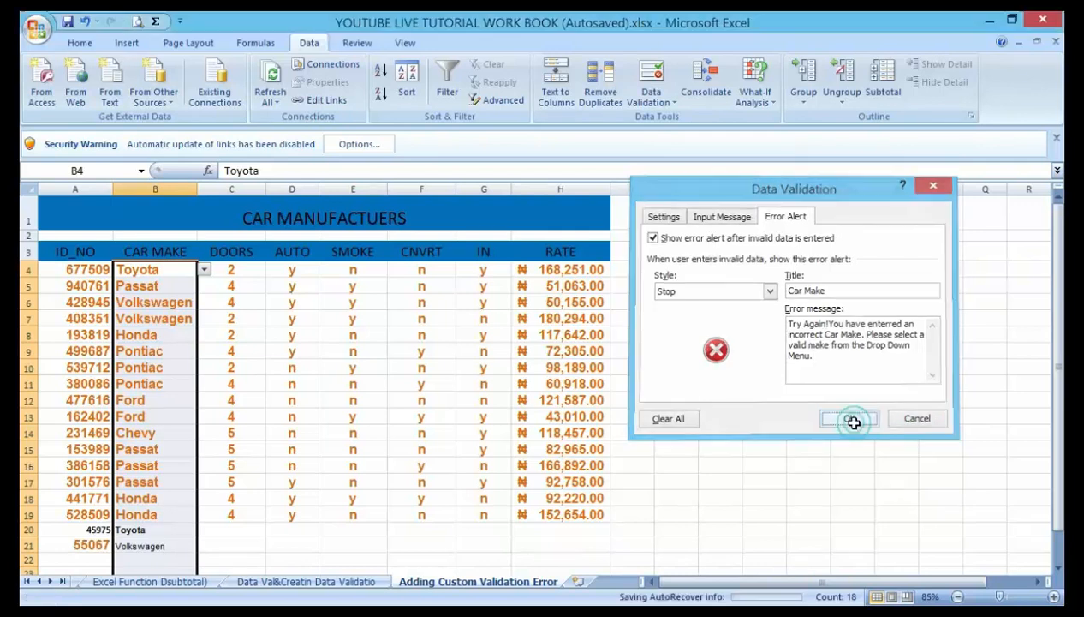
{"action": "left_click", "coordinate": [848, 417]}
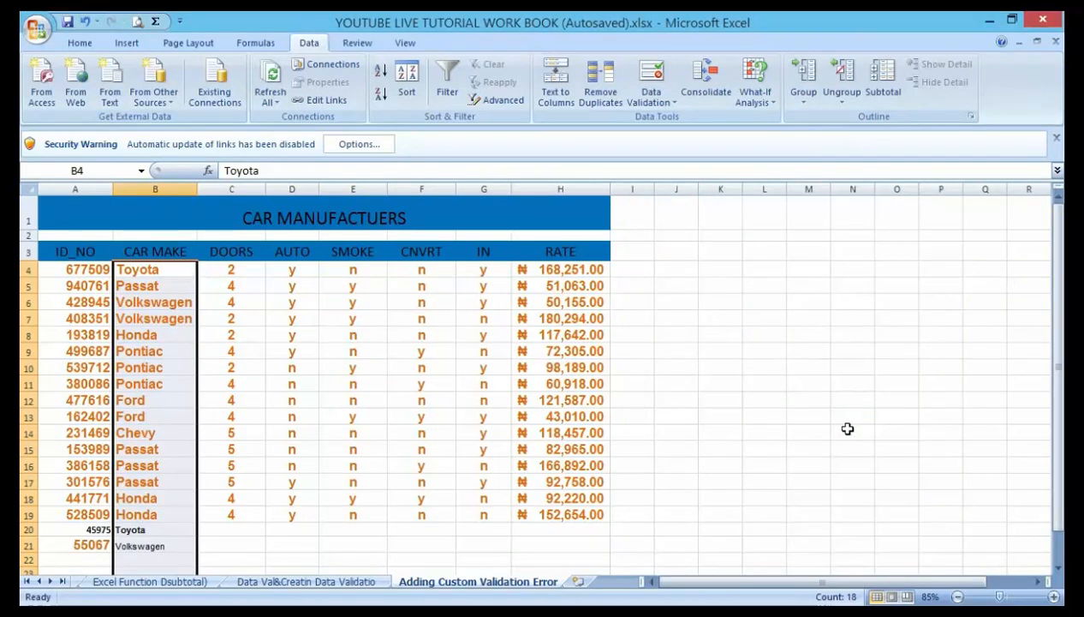
{"action": "scroll", "scroll_direction": "down", "scroll_amount": 3}
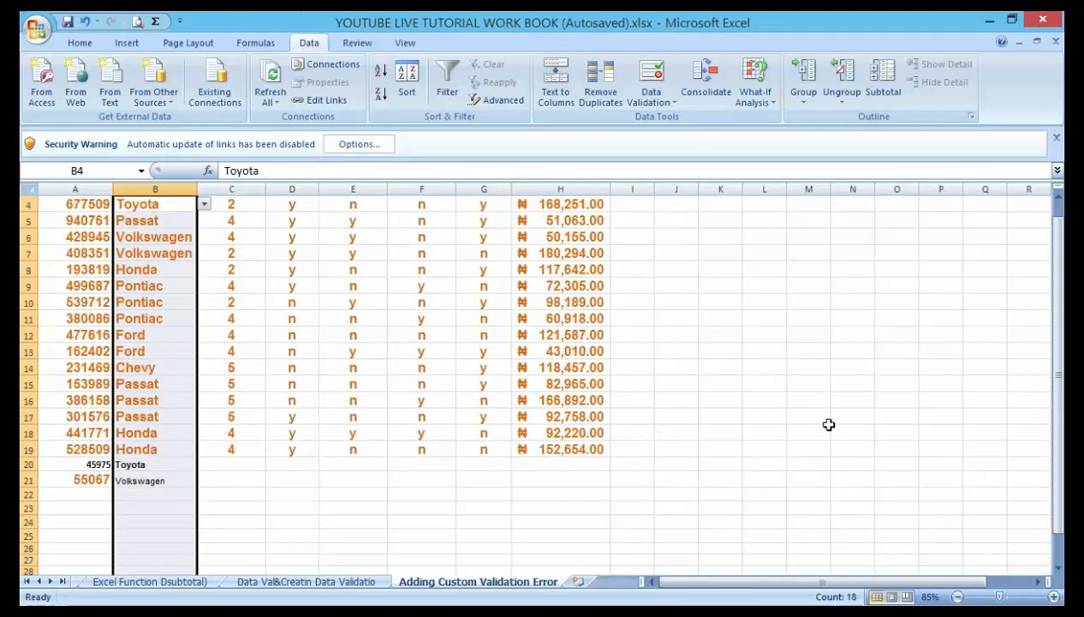
{"action": "mouse_move", "coordinate": [725, 417]}
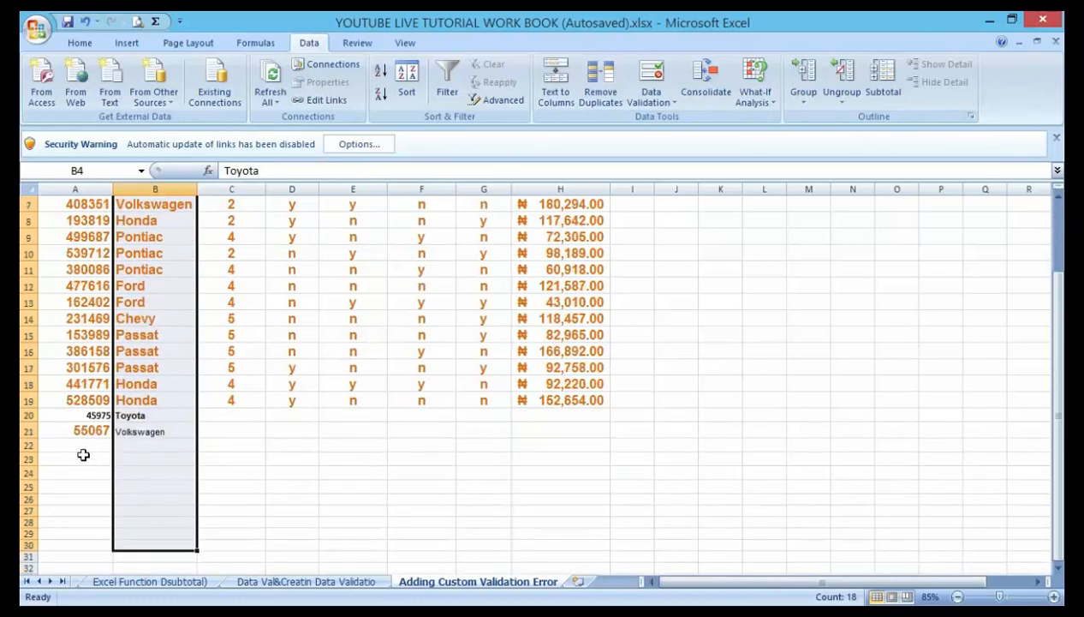
{"action": "scroll", "scroll_direction": "up", "scroll_amount": 3}
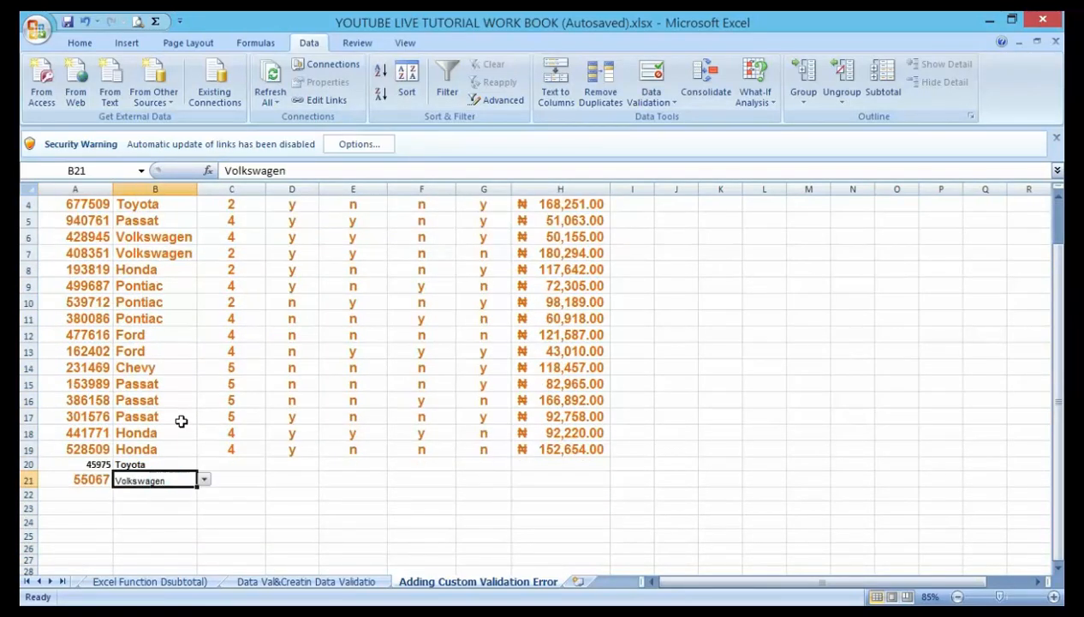
{"action": "scroll", "scroll_direction": "down", "scroll_amount": 3}
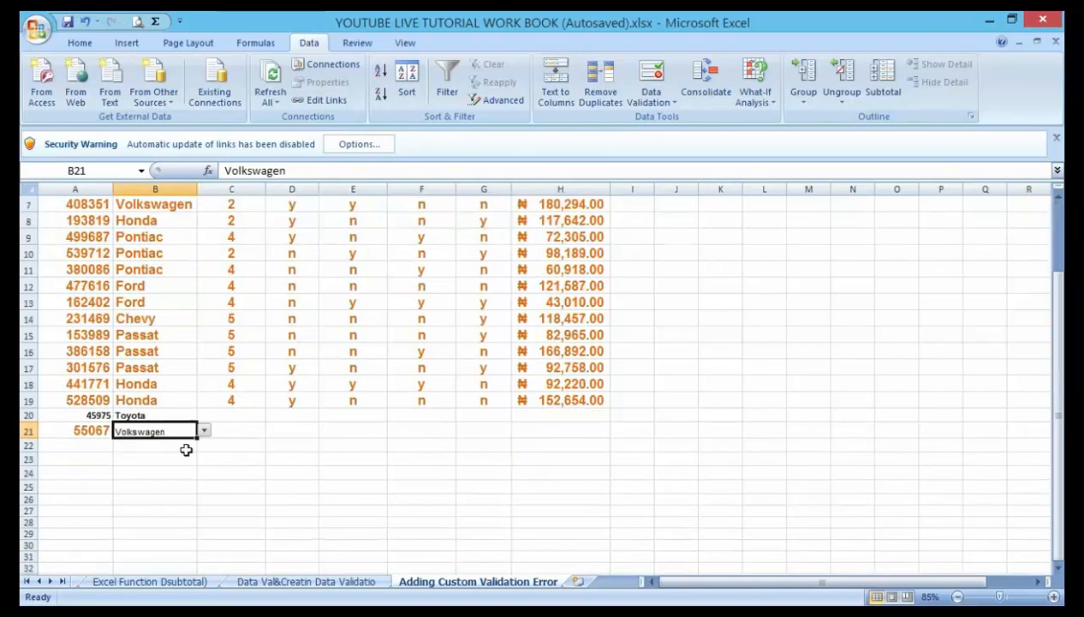
{"action": "left_click", "coordinate": [204, 429]}
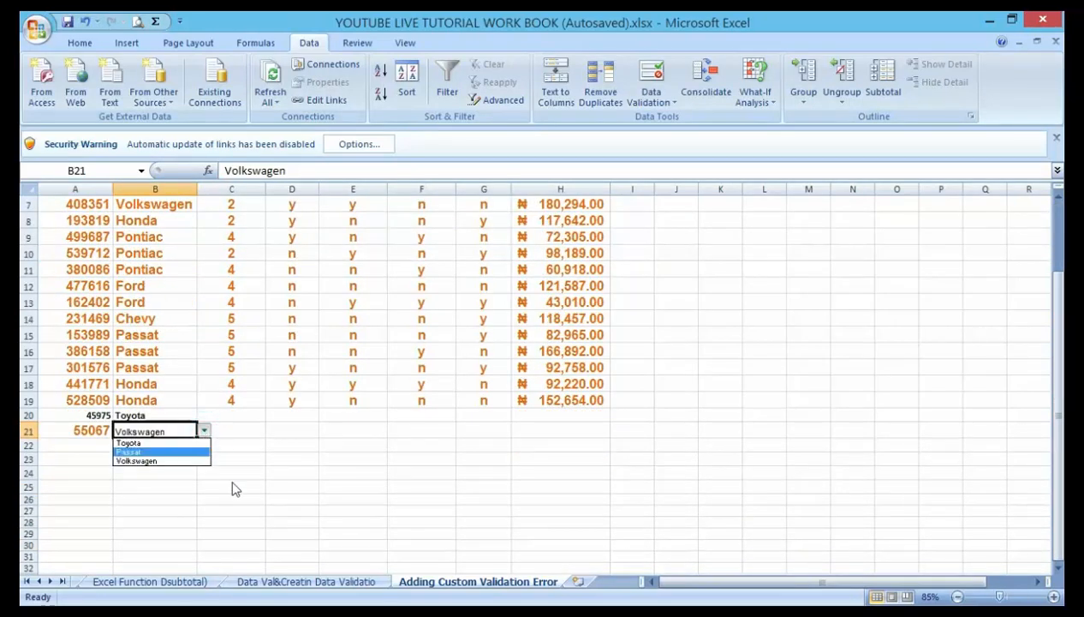
{"action": "left_click", "coordinate": [134, 461]}
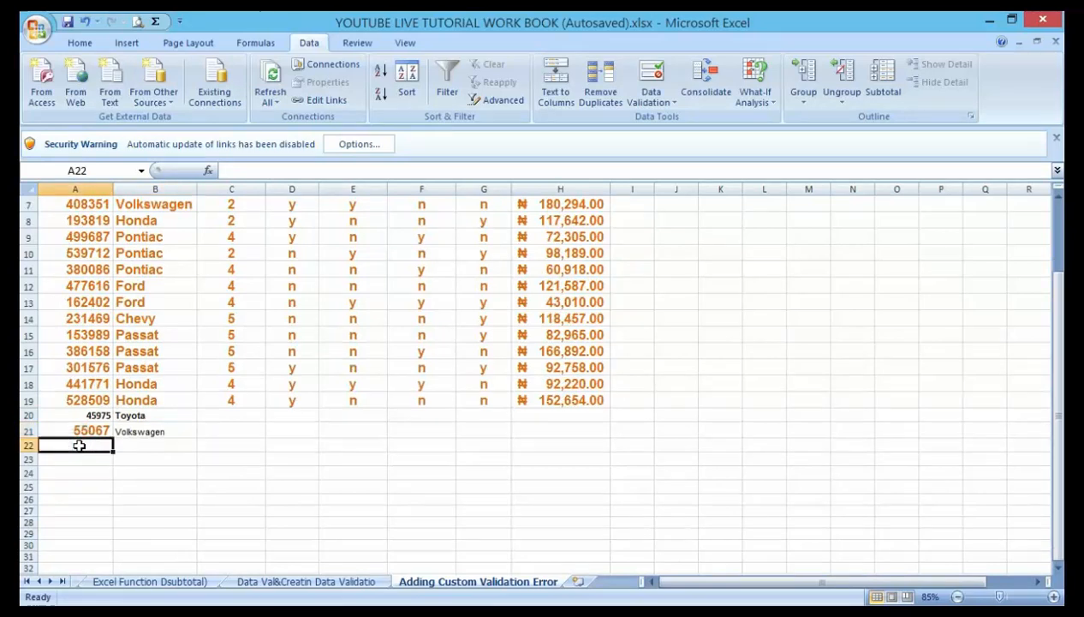
Add ID 45005 in A22 and enter Honda, not on the allowed list, in B22.
{"action": "type", "text": "45005"}
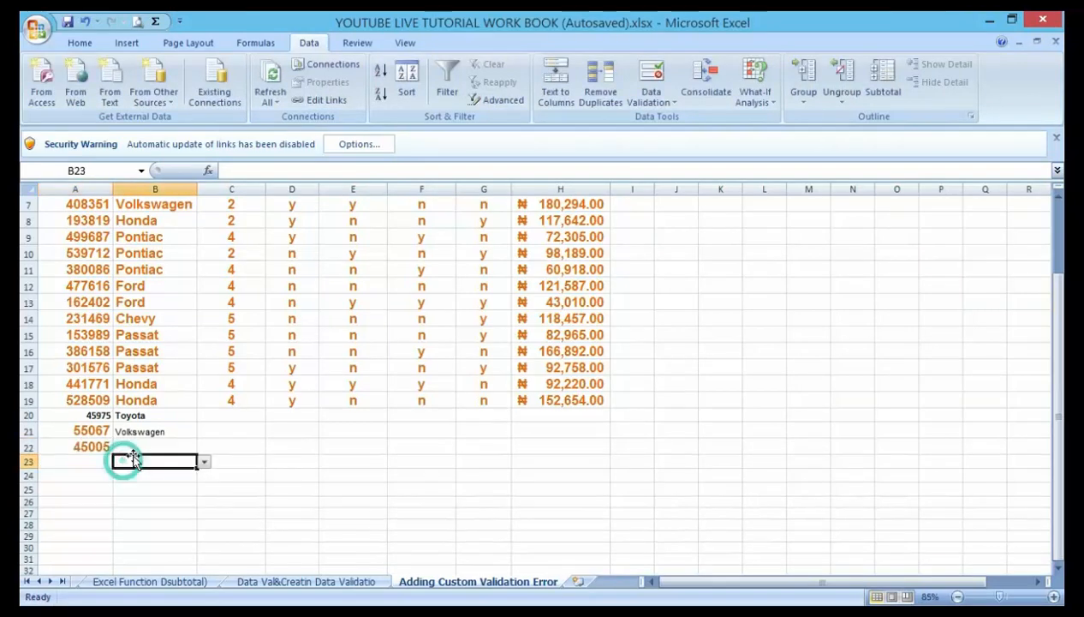
{"action": "left_click", "coordinate": [154, 446]}
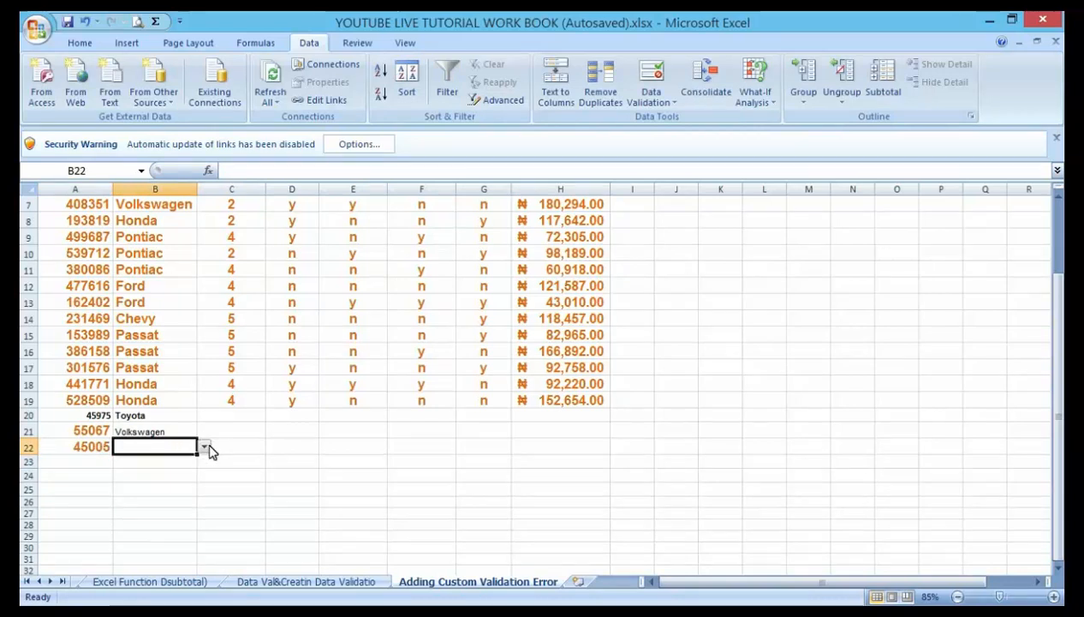
{"action": "left_click", "coordinate": [204, 446]}
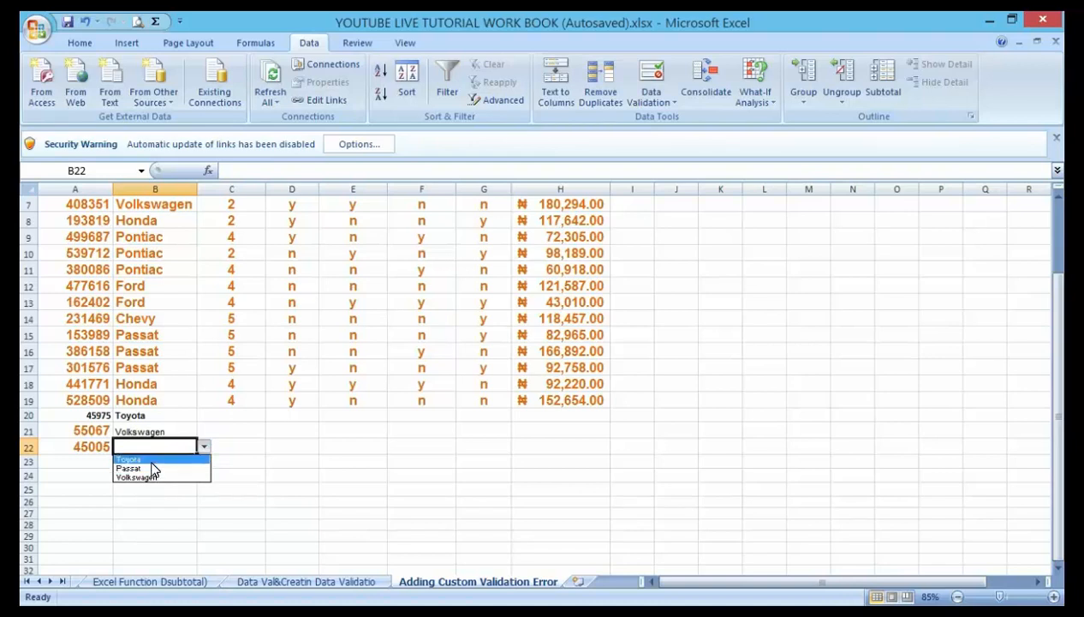
{"action": "mouse_move", "coordinate": [149, 468]}
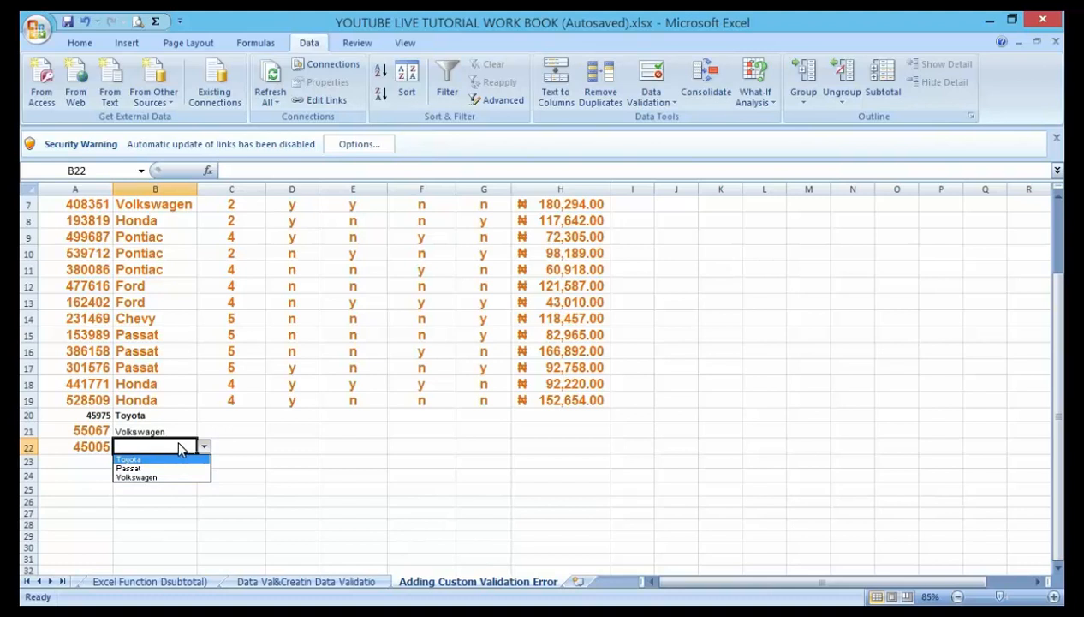
{"action": "type", "text": "Honda"}
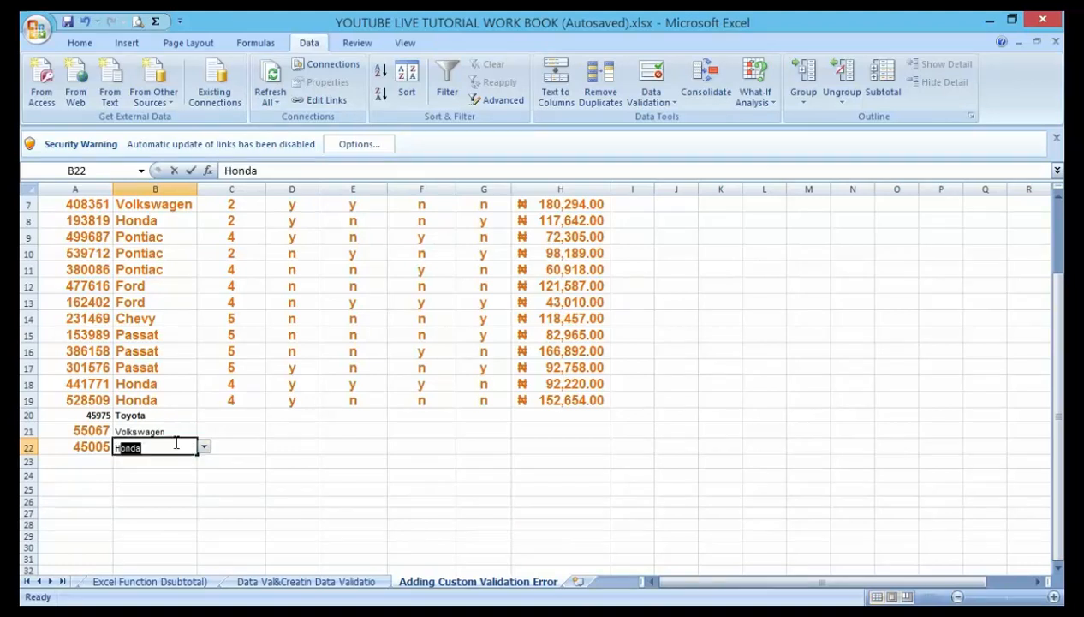
{"action": "key", "text": "enter"}
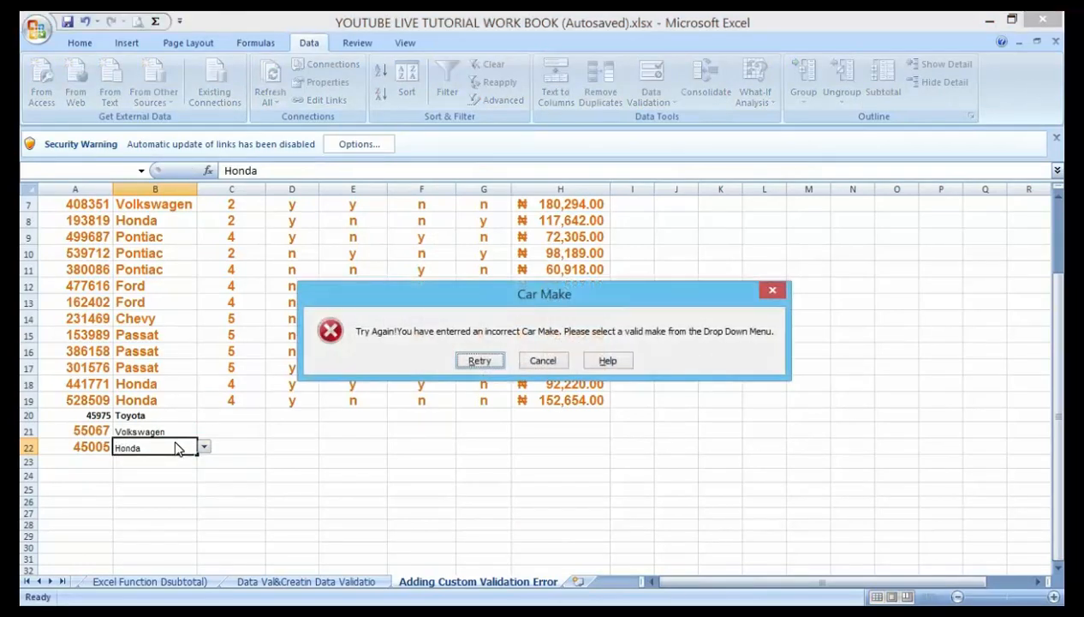
{"action": "mouse_move", "coordinate": [360, 347]}
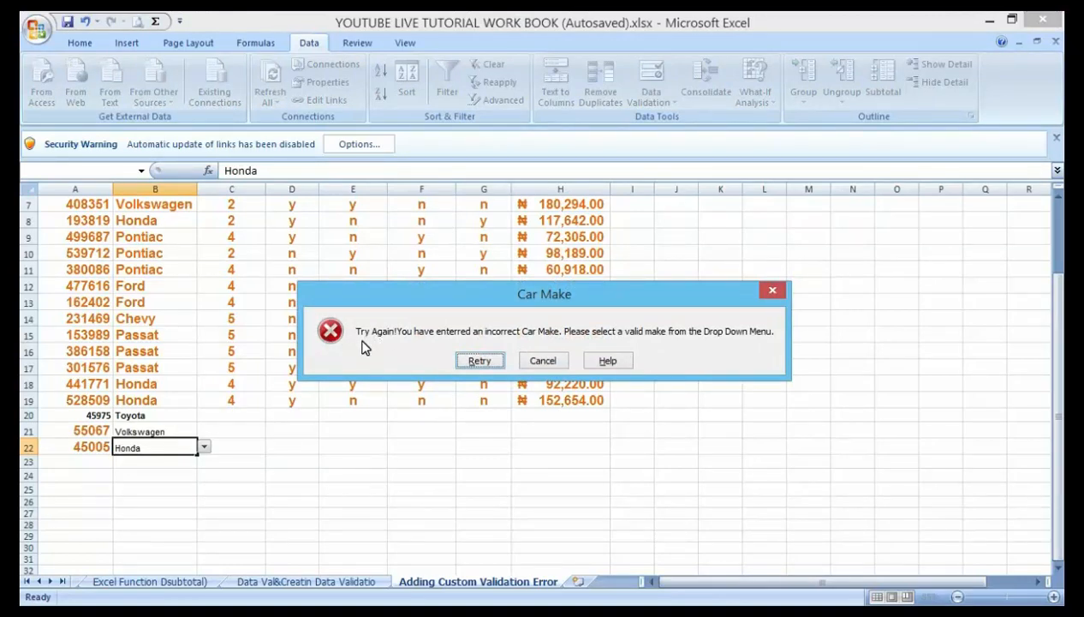
{"action": "mouse_move", "coordinate": [368, 345]}
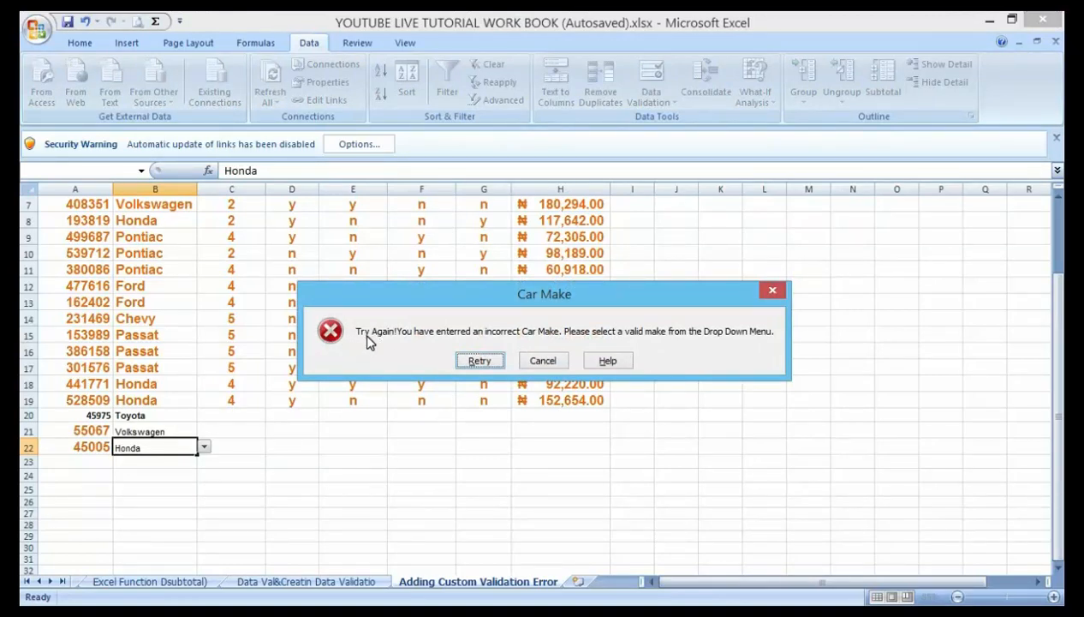
{"action": "mouse_move", "coordinate": [478, 341]}
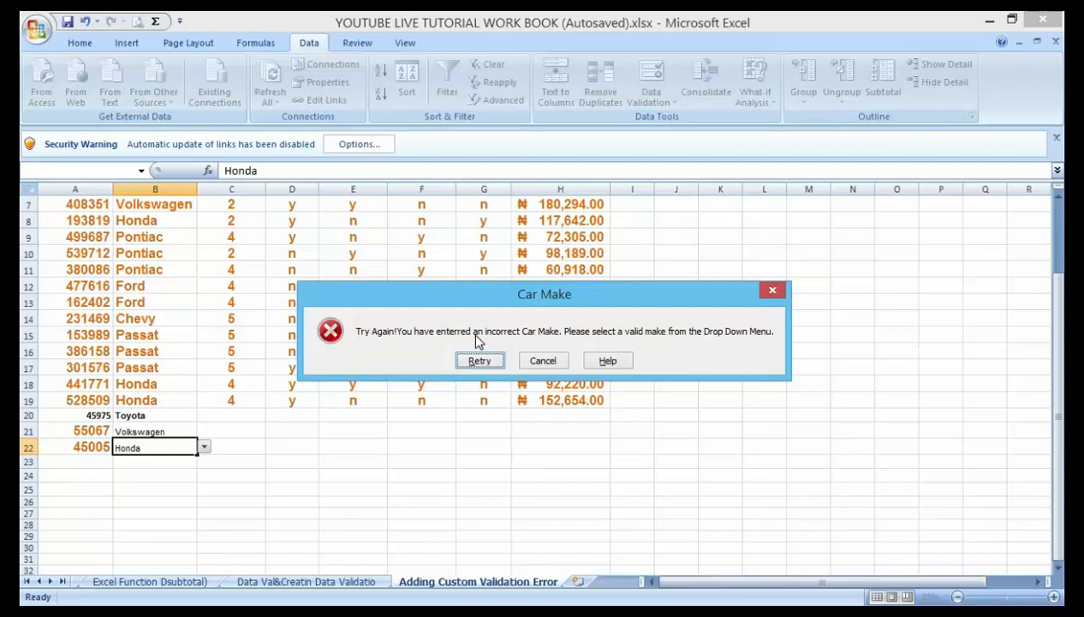
{"action": "mouse_move", "coordinate": [594, 342]}
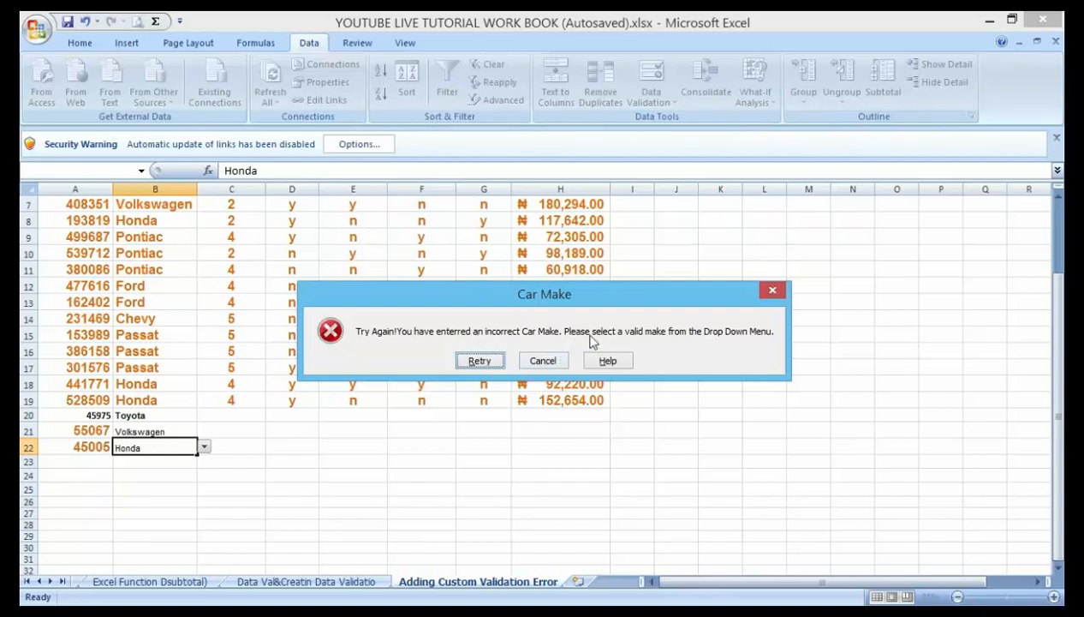
{"action": "mouse_move", "coordinate": [706, 338]}
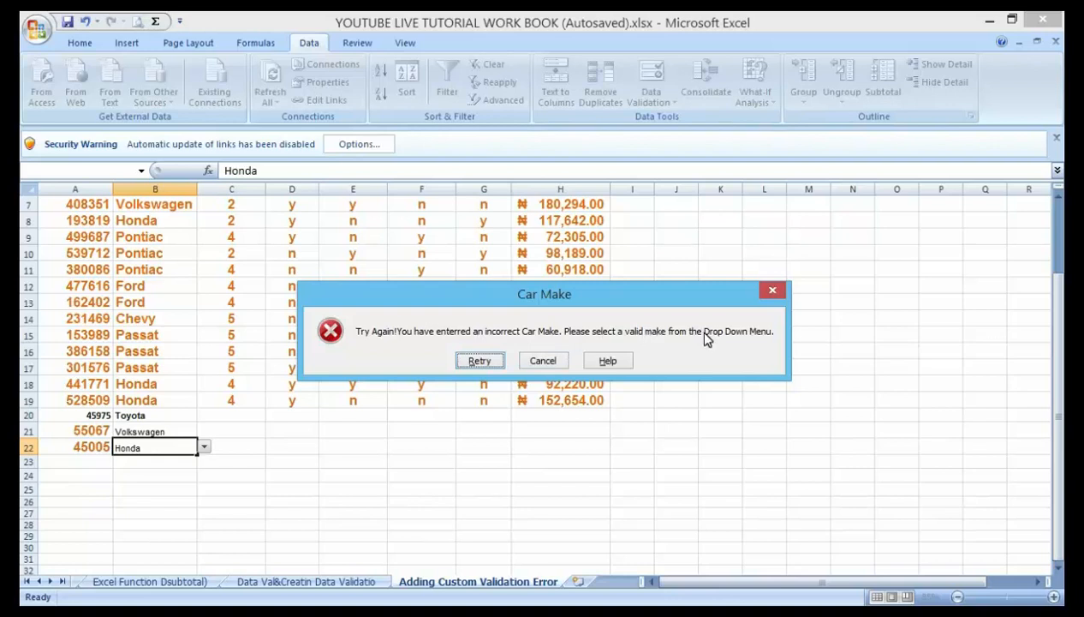
{"action": "mouse_move", "coordinate": [744, 334]}
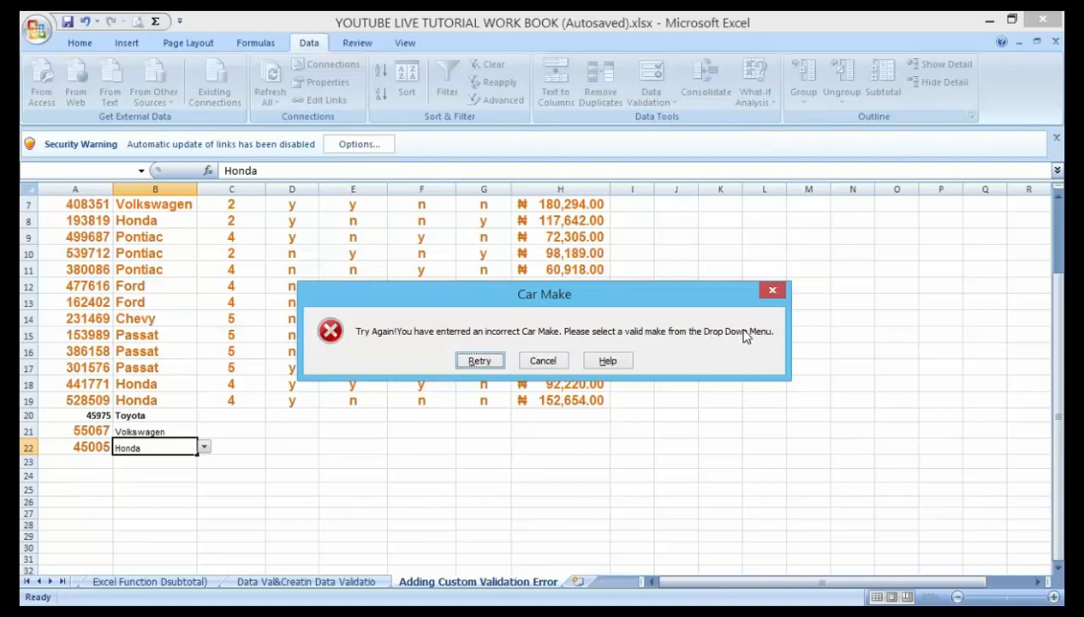
{"action": "mouse_move", "coordinate": [587, 319]}
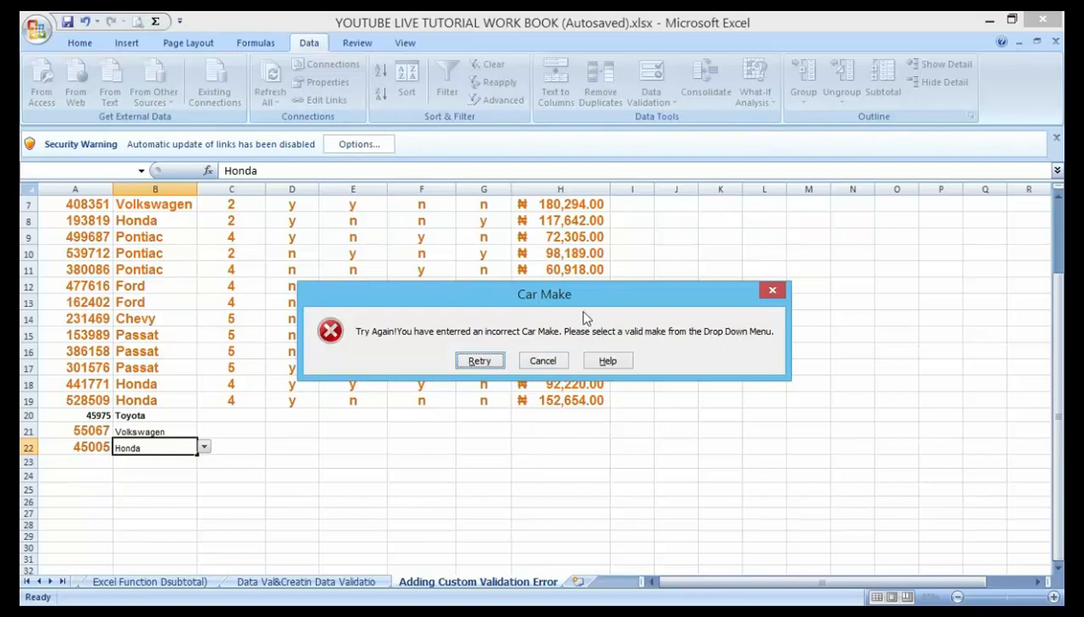
{"action": "mouse_move", "coordinate": [557, 345]}
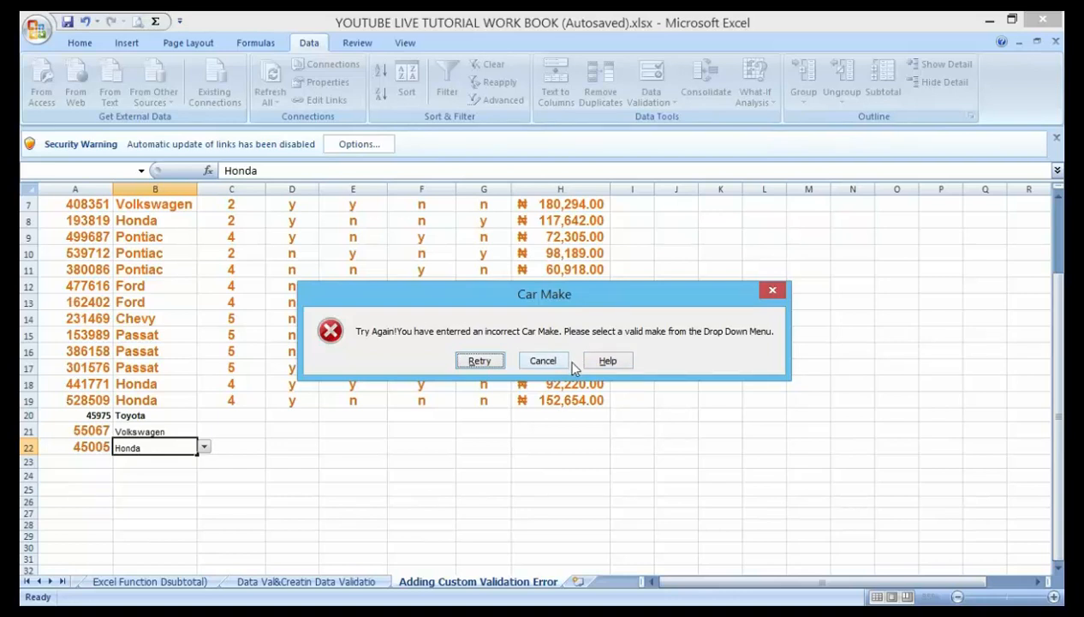
{"action": "mouse_move", "coordinate": [576, 360]}
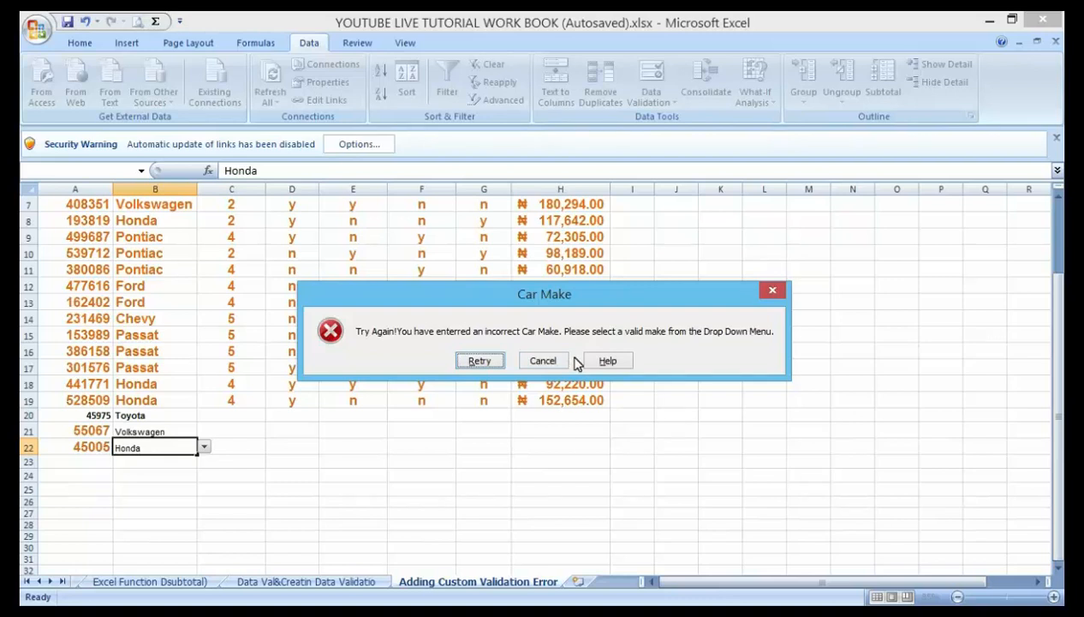
{"action": "mouse_move", "coordinate": [593, 394]}
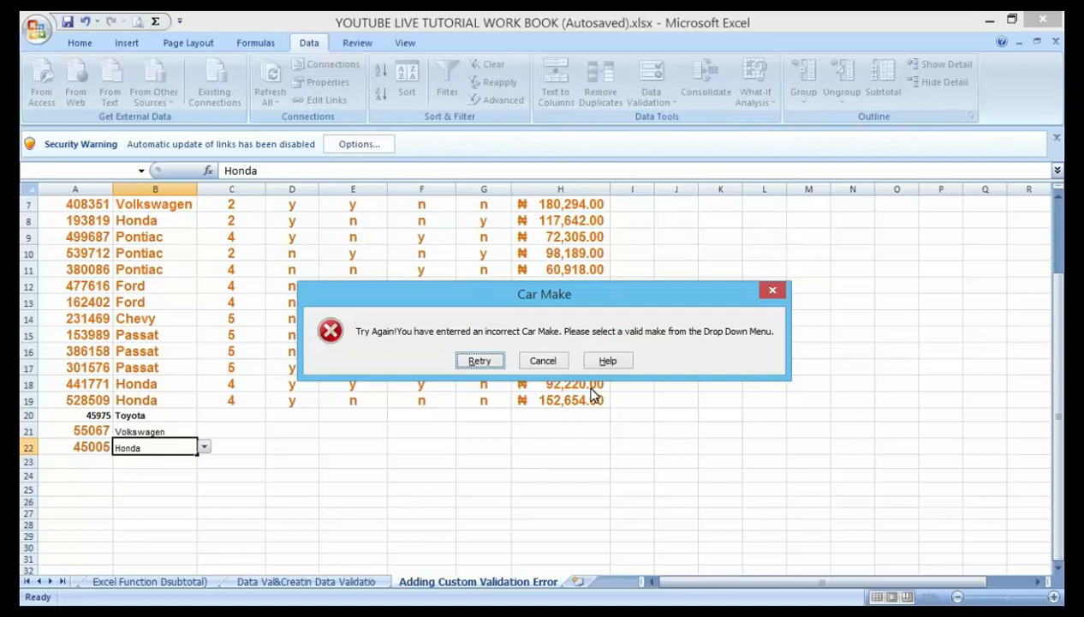
{"action": "mouse_move", "coordinate": [531, 405]}
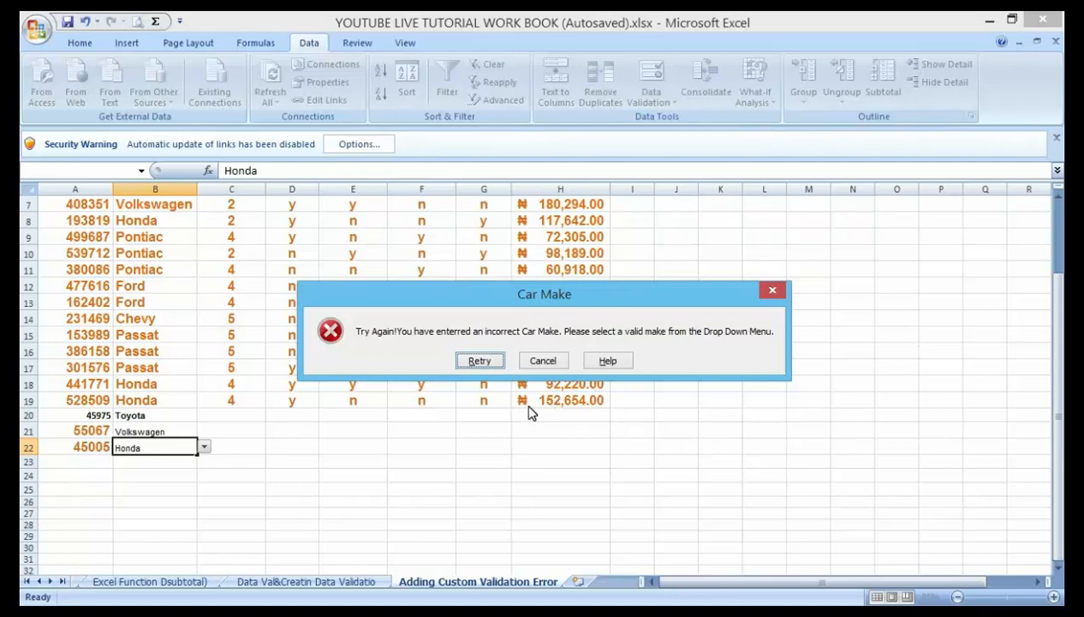
{"action": "mouse_move", "coordinate": [523, 408]}
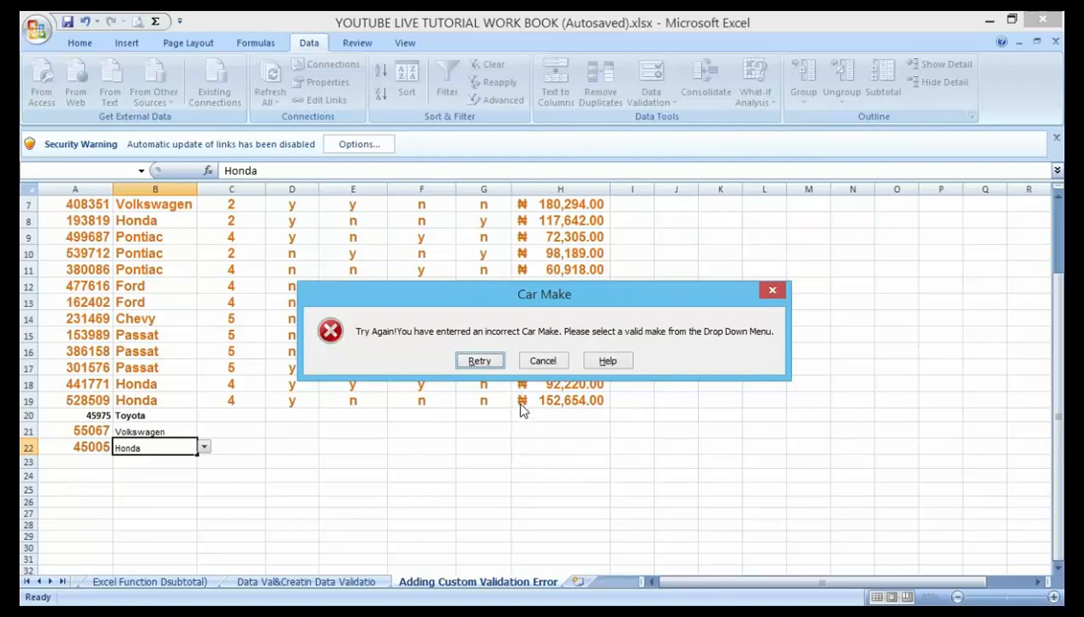
{"action": "mouse_move", "coordinate": [416, 391]}
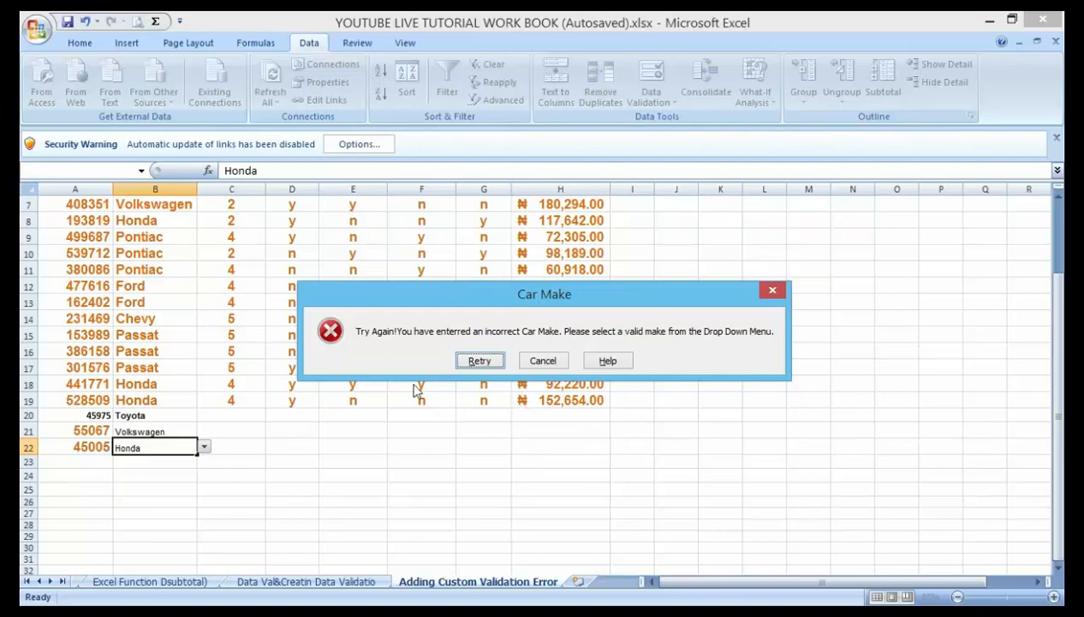
{"action": "mouse_move", "coordinate": [410, 350]}
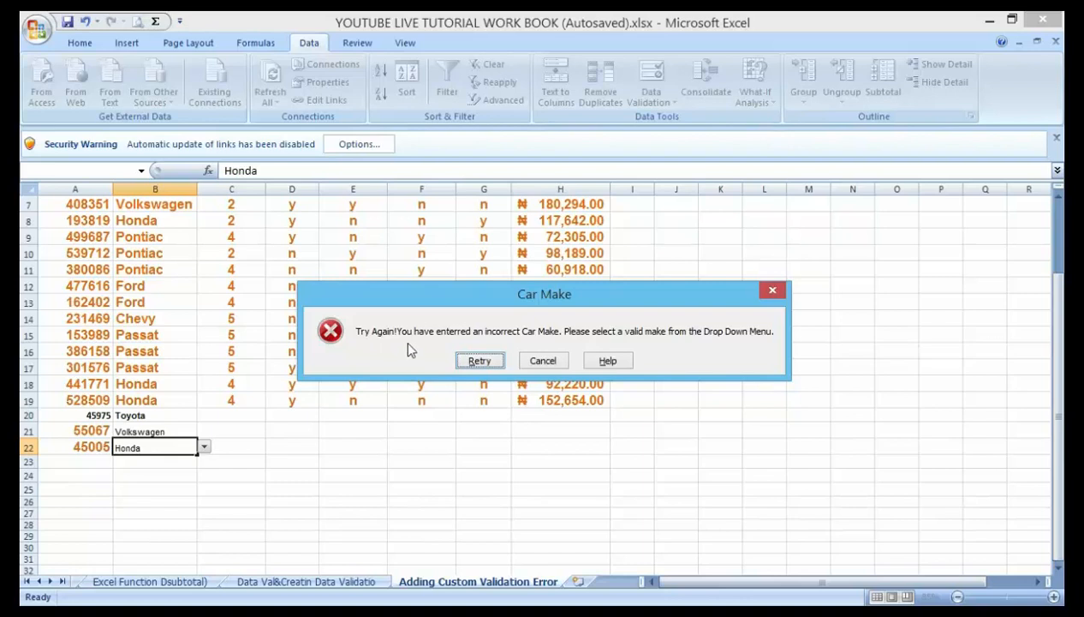
{"action": "mouse_move", "coordinate": [414, 415]}
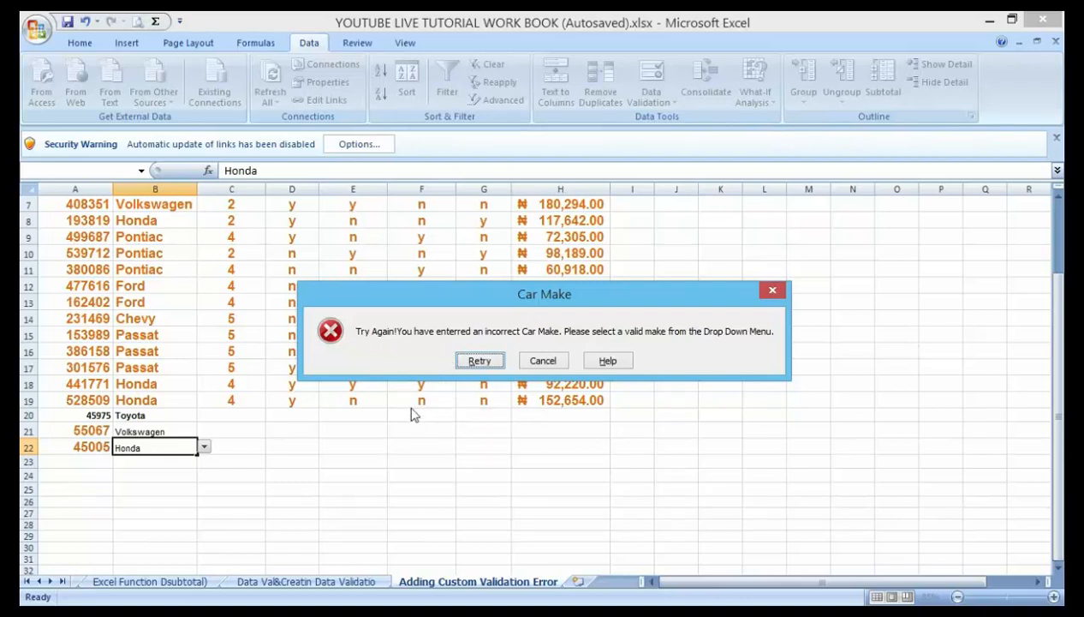
{"action": "mouse_move", "coordinate": [368, 473]}
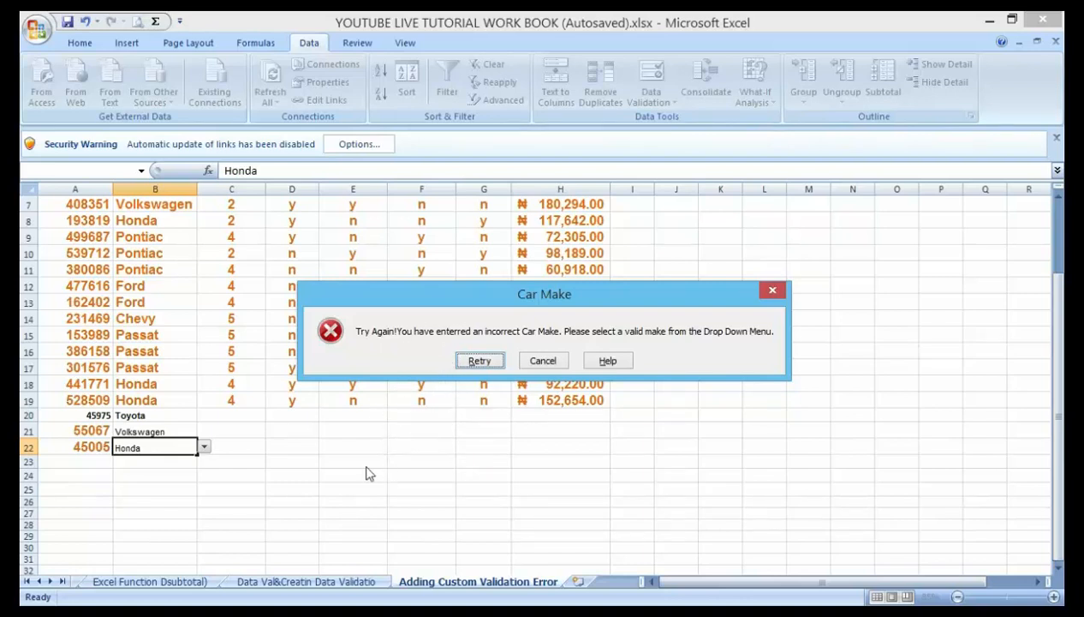
{"action": "mouse_move", "coordinate": [264, 480]}
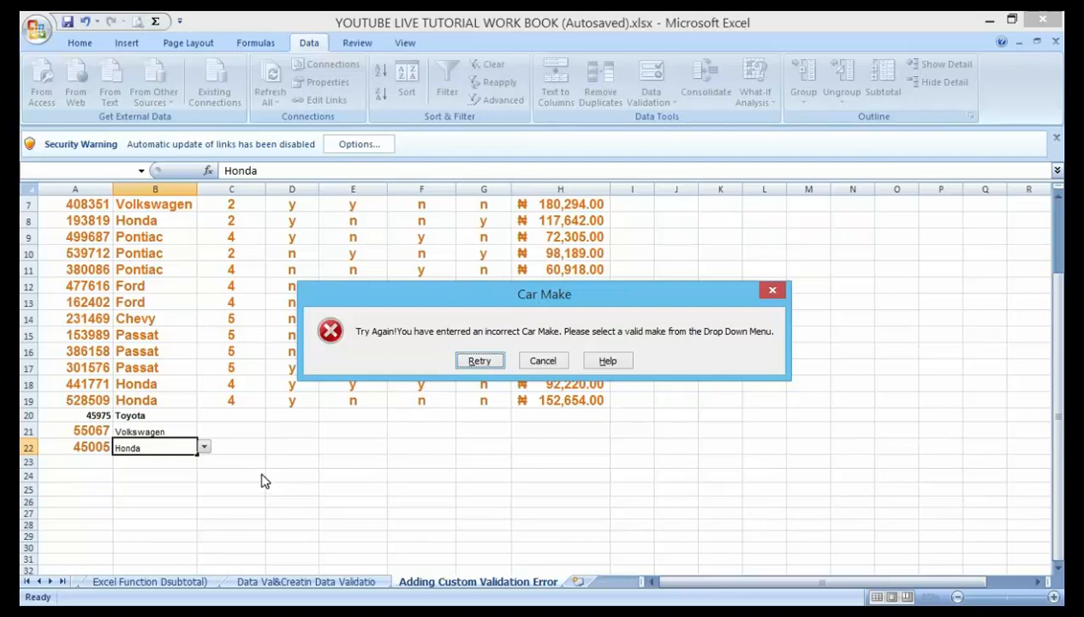
{"action": "mouse_move", "coordinate": [269, 500]}
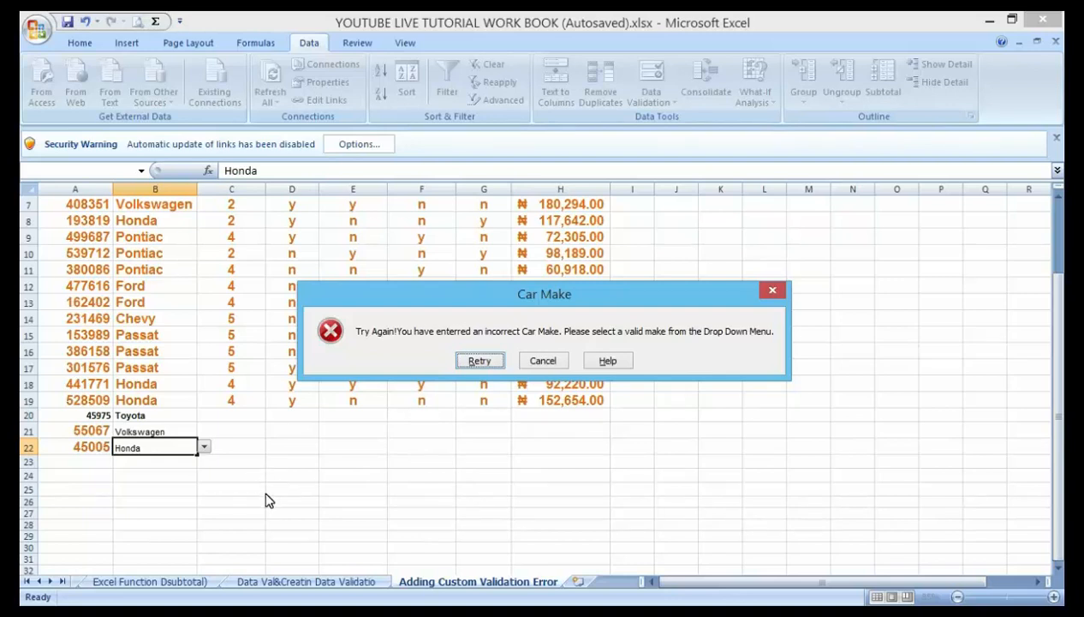
{"action": "mouse_move", "coordinate": [314, 492]}
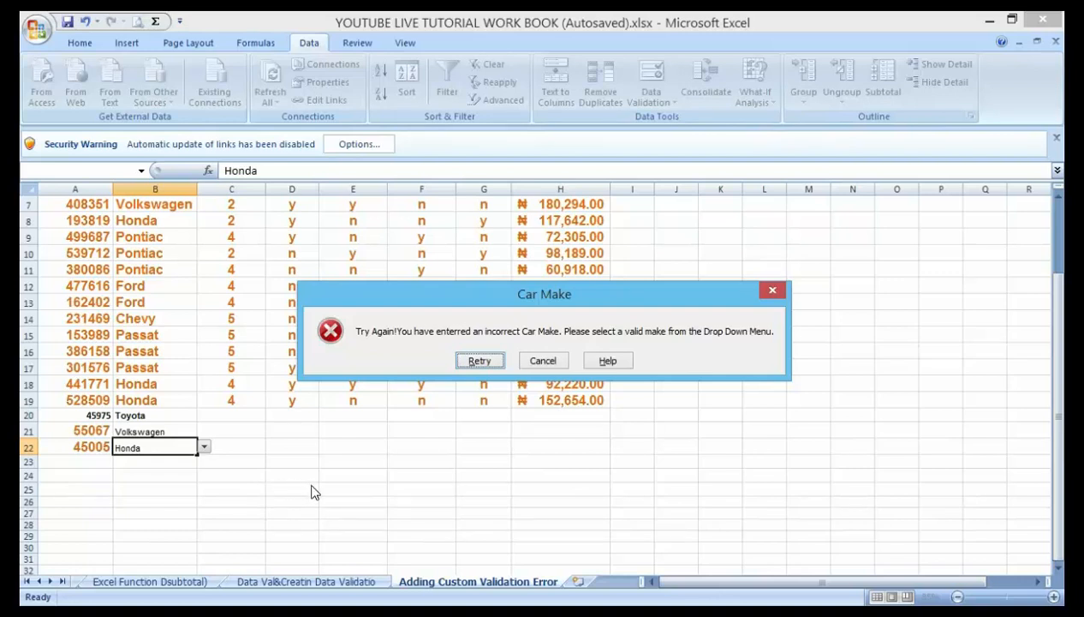
{"action": "mouse_move", "coordinate": [342, 489]}
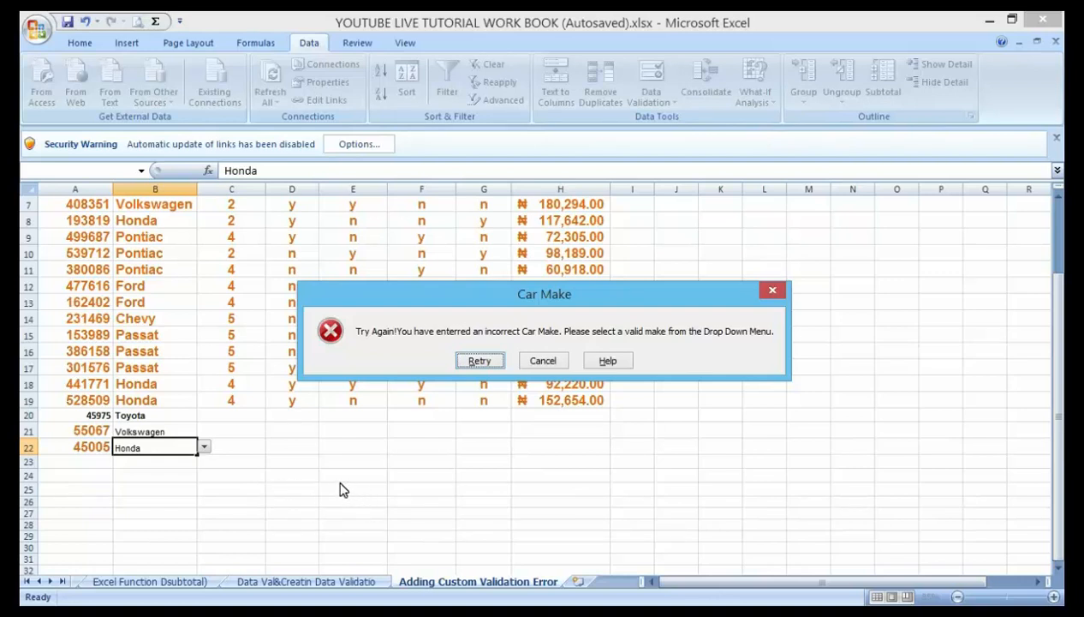
{"action": "mouse_move", "coordinate": [329, 456]}
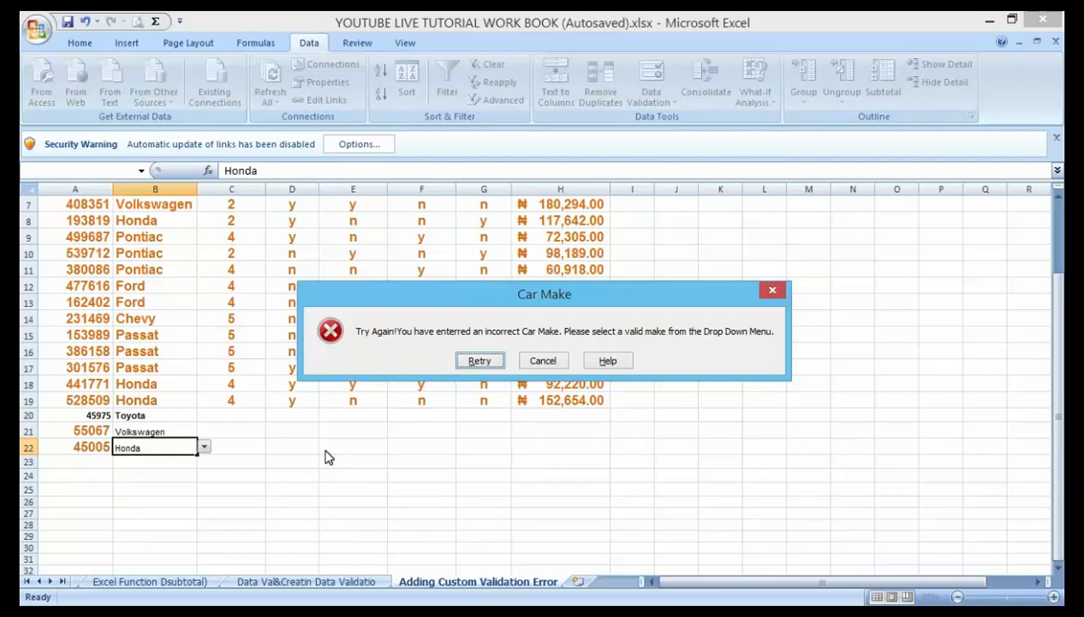
{"action": "mouse_move", "coordinate": [335, 463]}
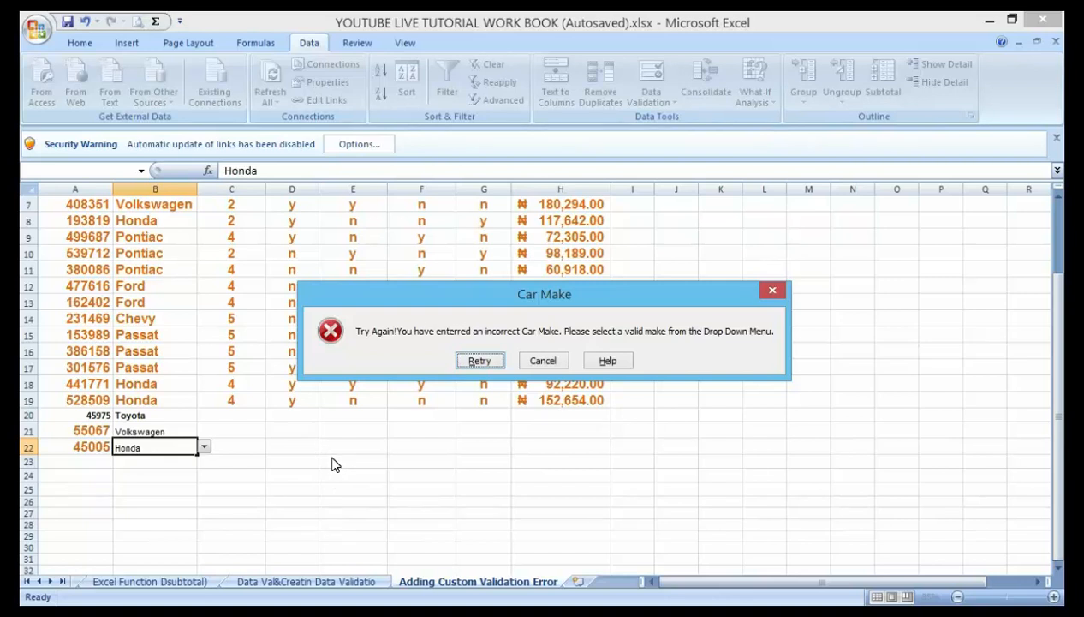